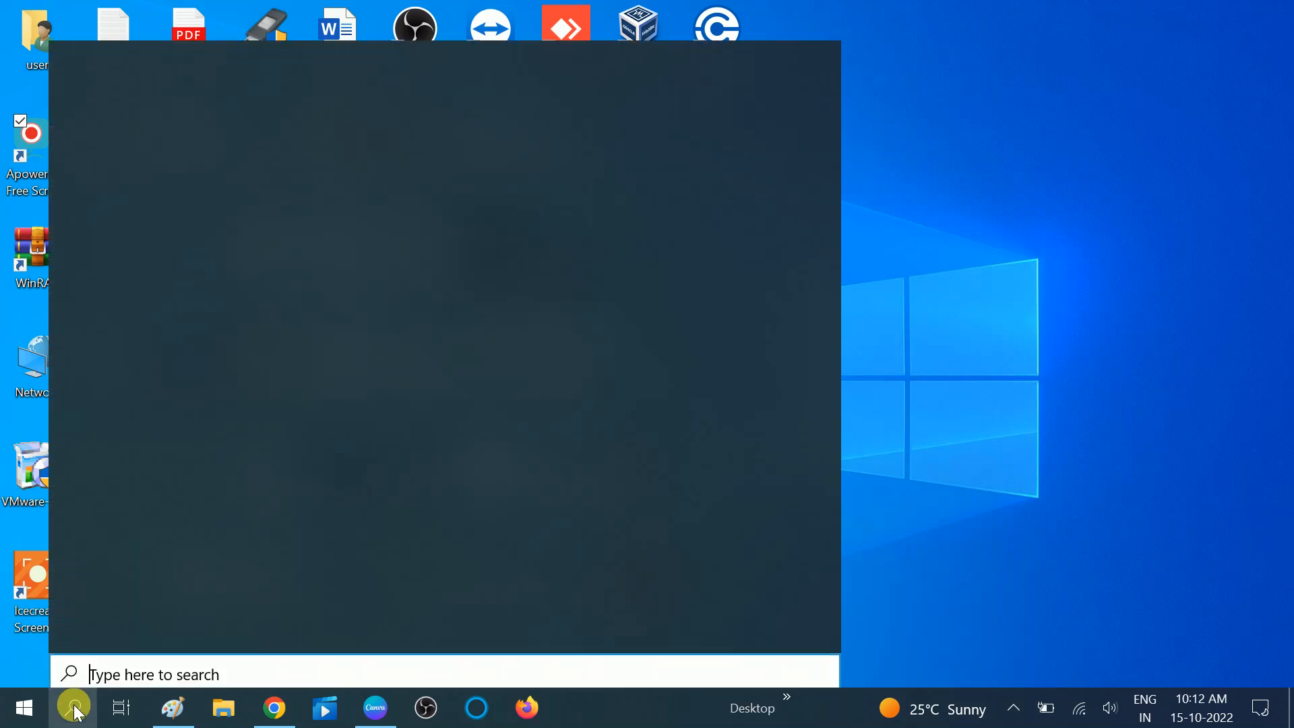
Dismiss the Start menu and launch Google Chrome from the taskbar.
left_click(73, 707)
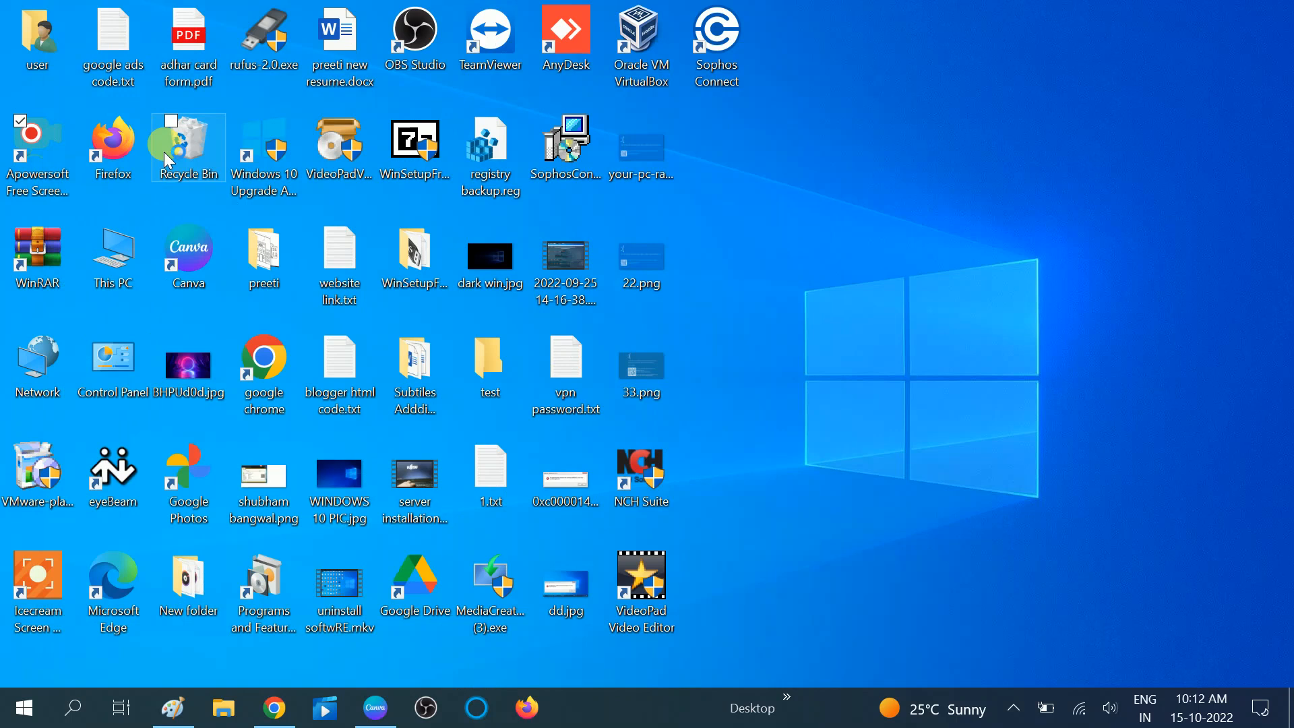
left_click(274, 707)
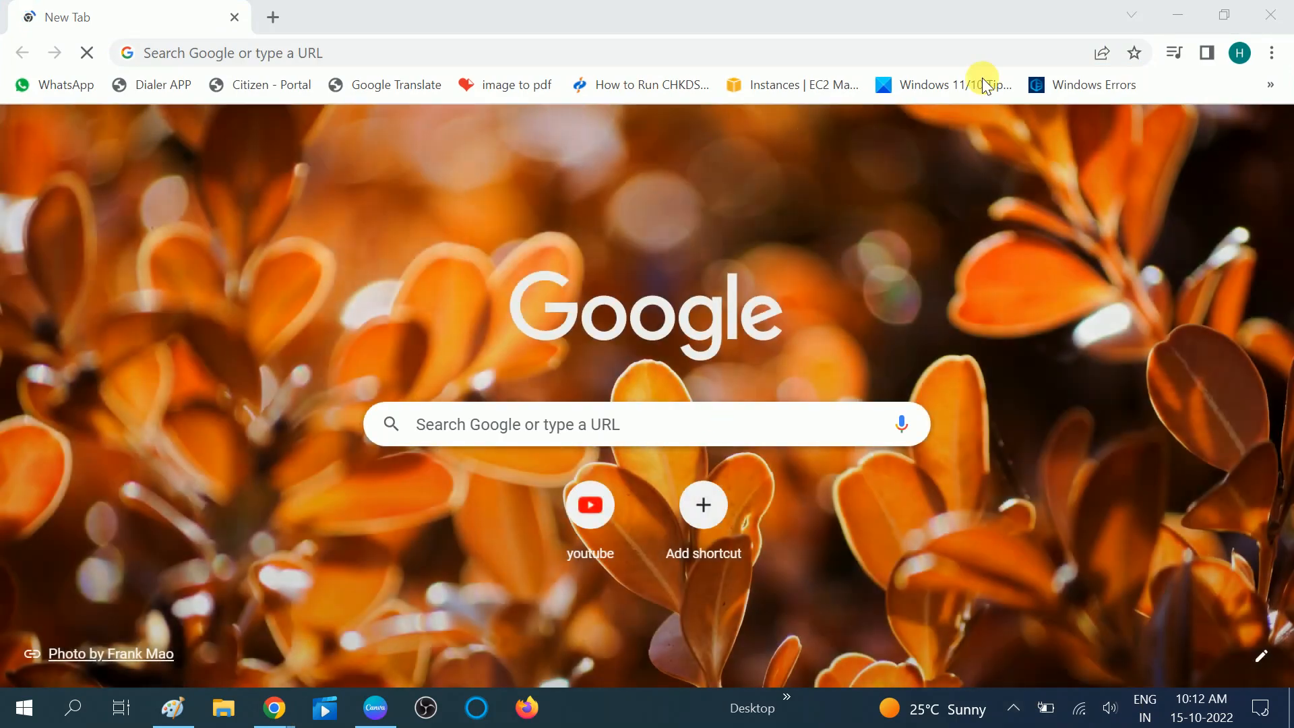
From Chrome's menu reach the History page and its Clear browsing data settings.
left_click(1273, 53)
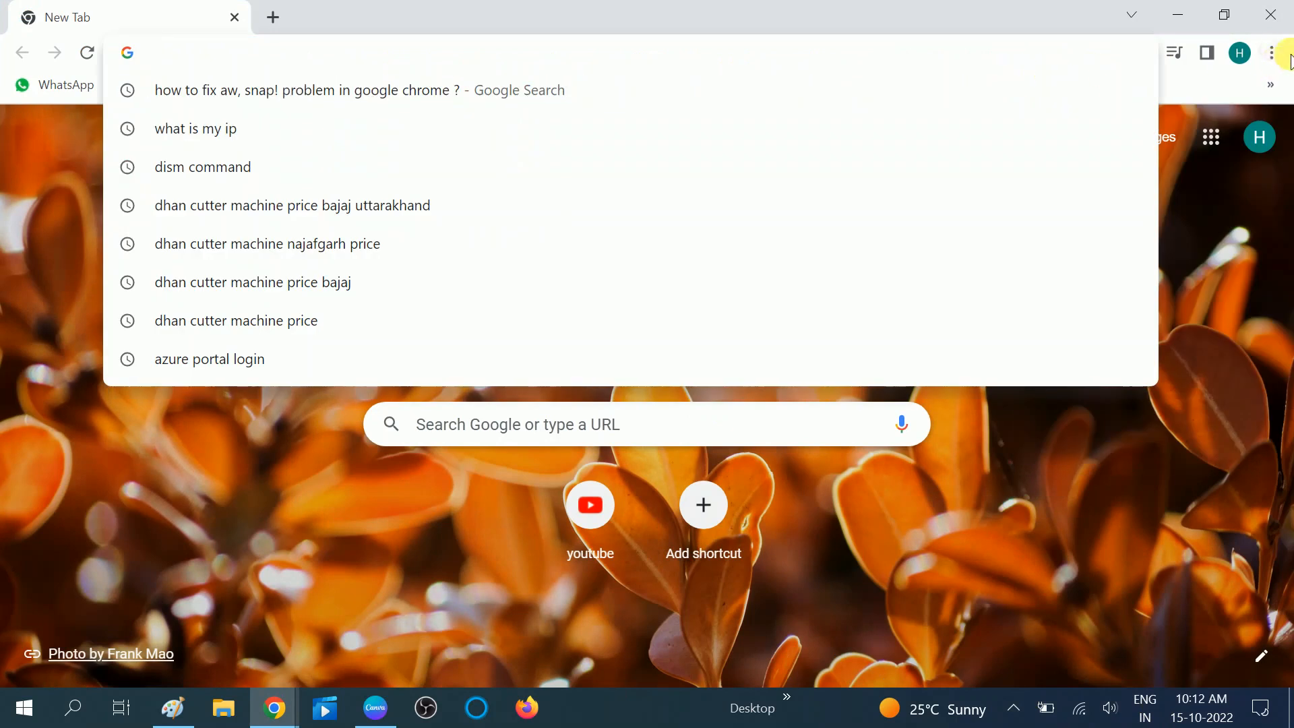
left_click(1272, 51)
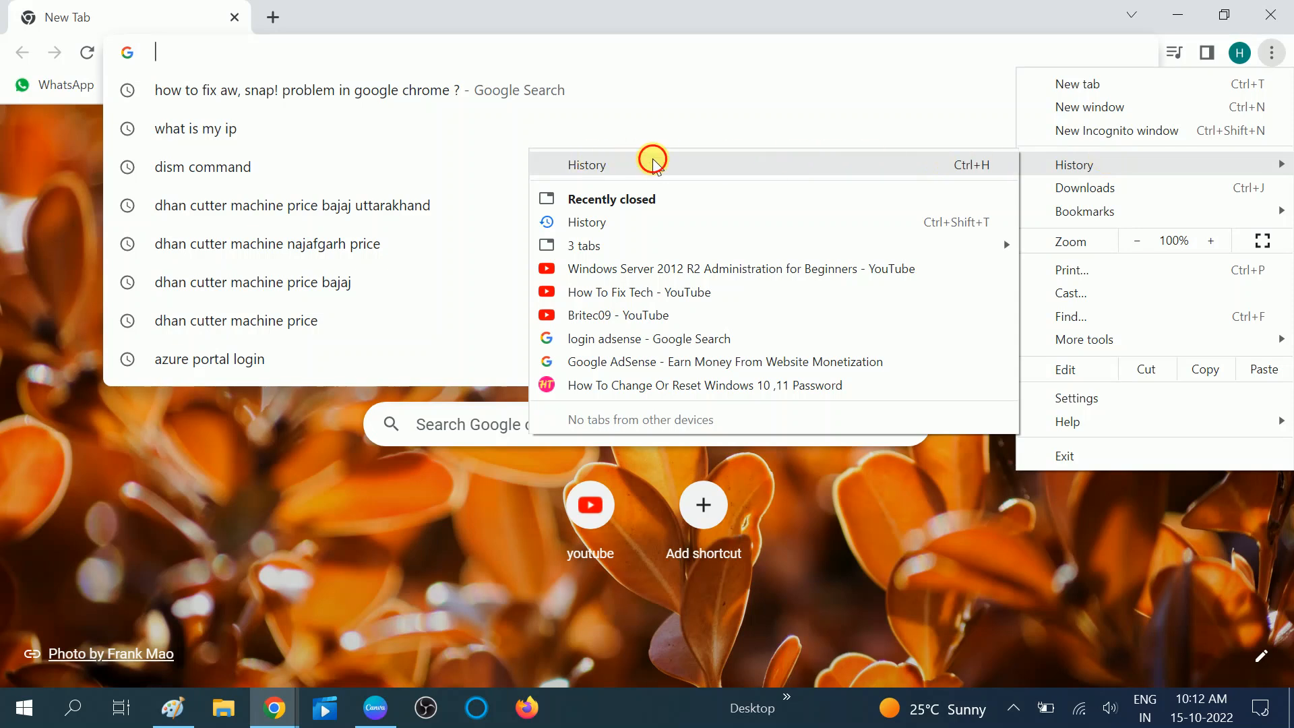
left_click(587, 221)
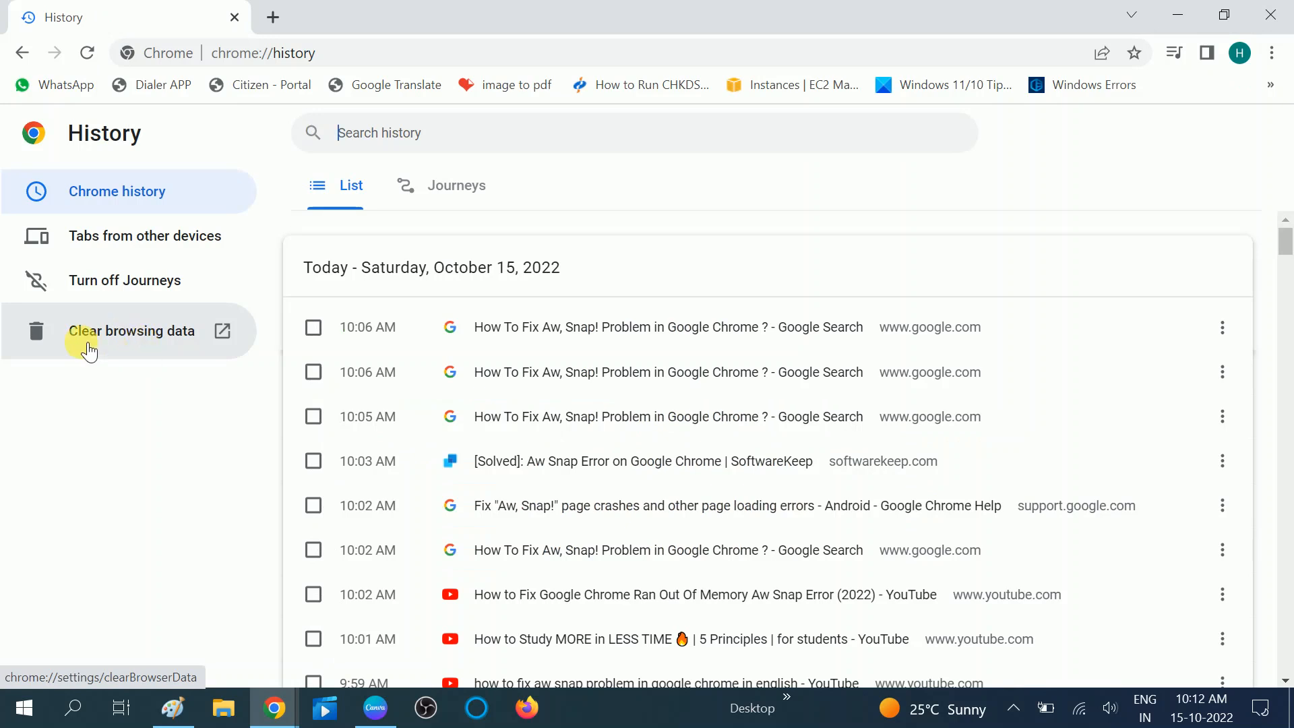
mouse_move(120, 345)
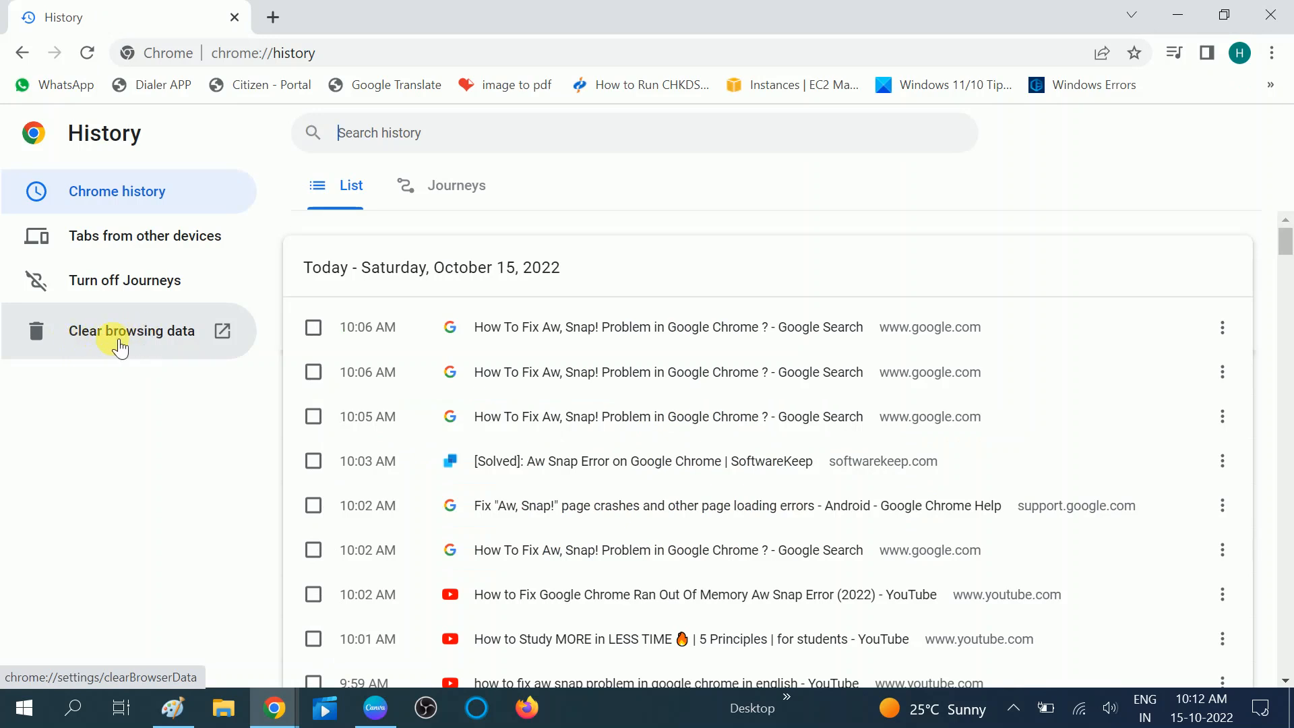
left_click(132, 331)
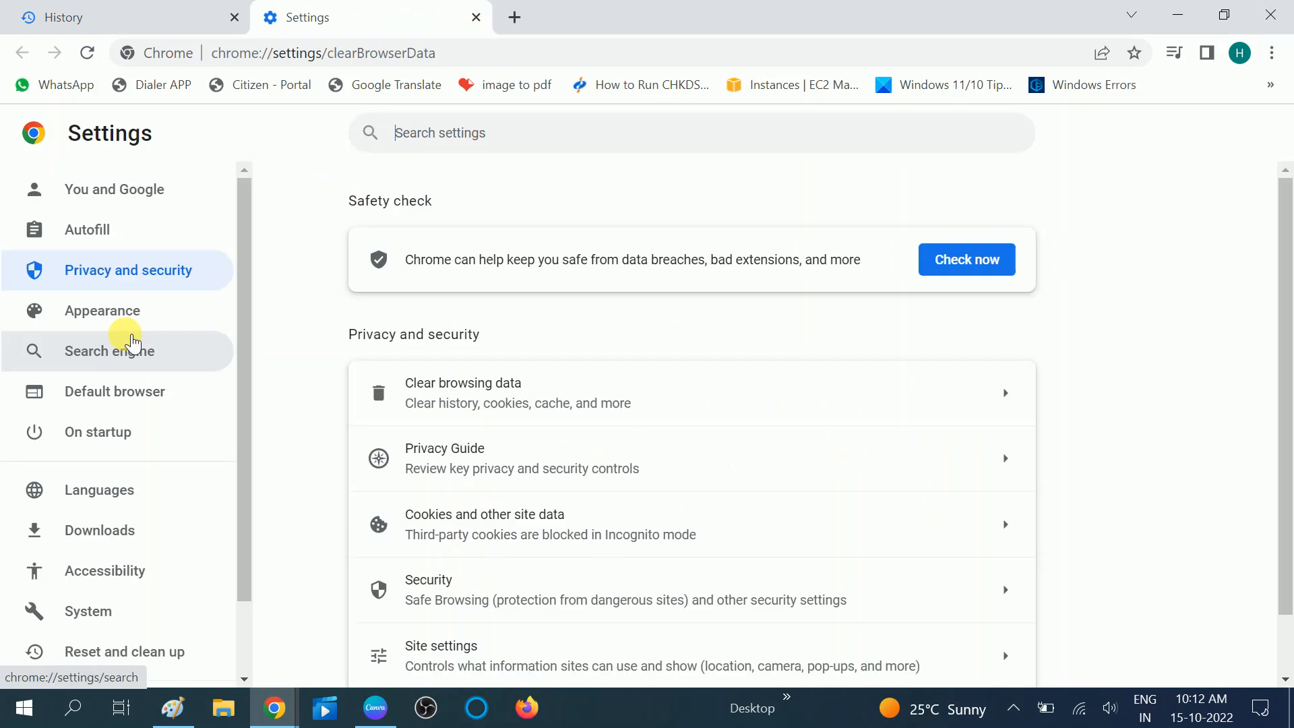
Clear all browsing data types under Advanced for the All time range.
left_click(462, 394)
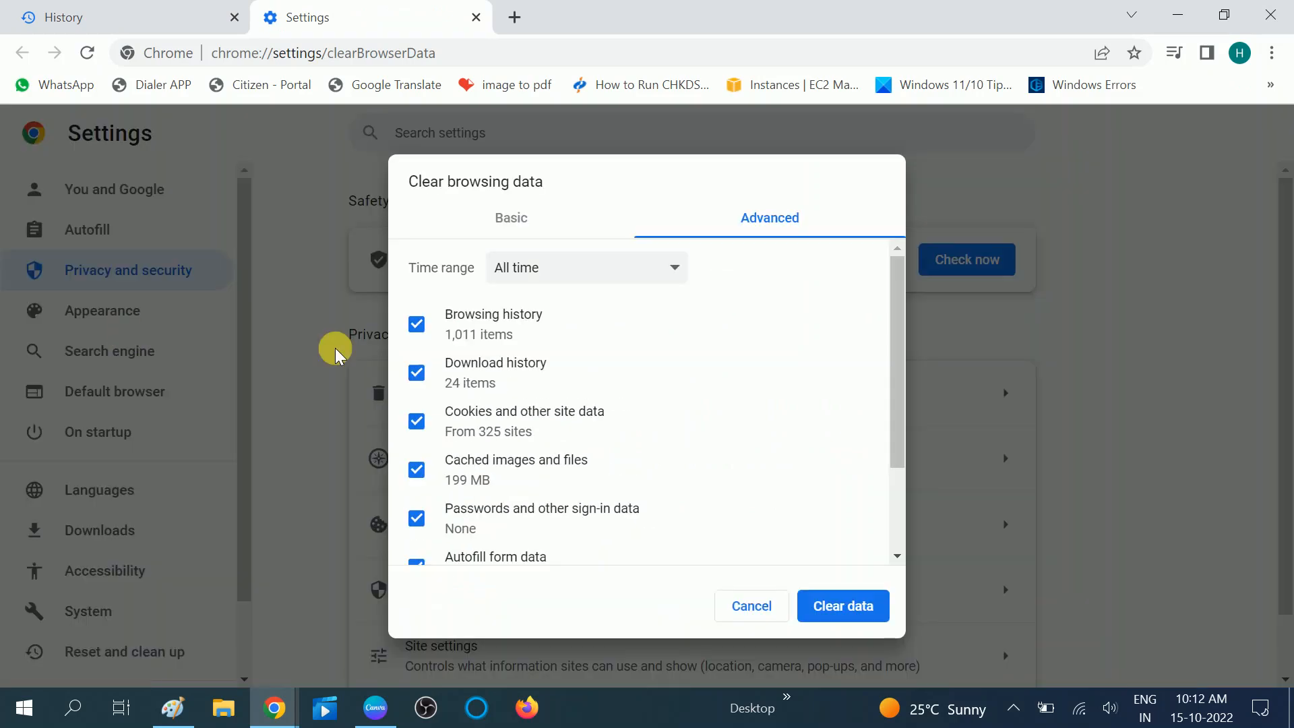
left_click(511, 218)
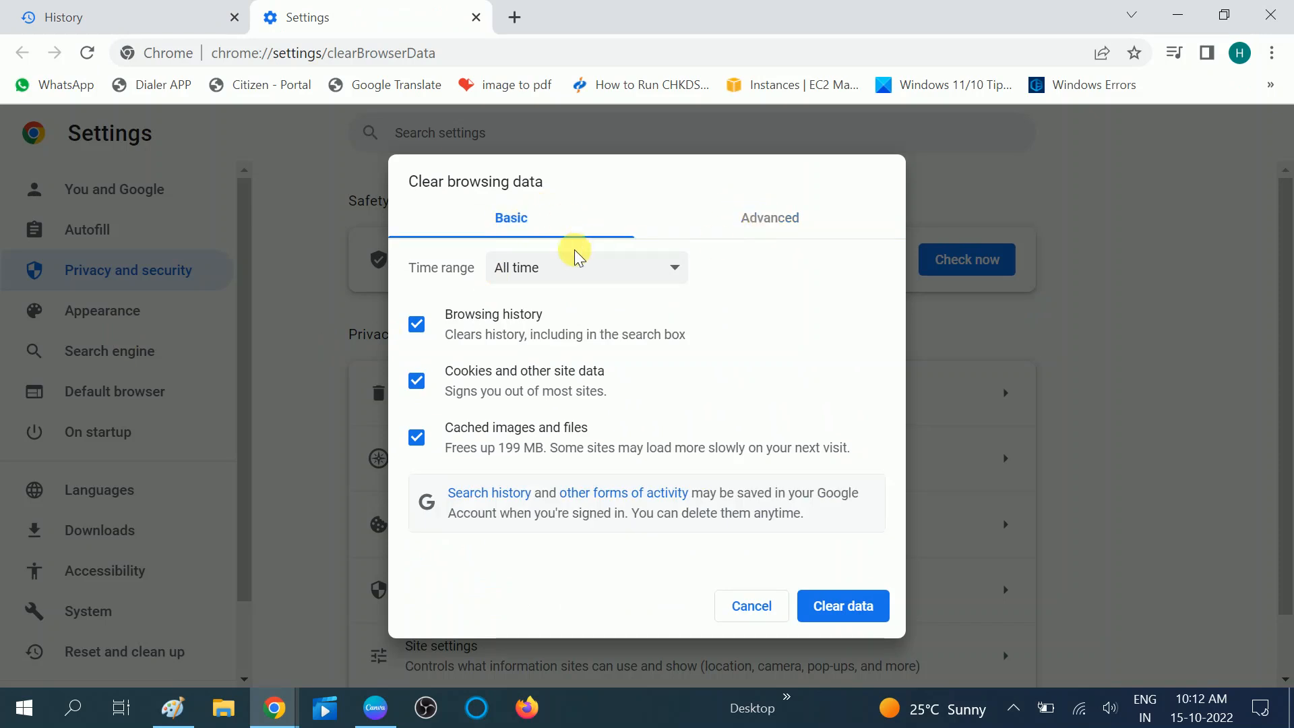
left_click(770, 218)
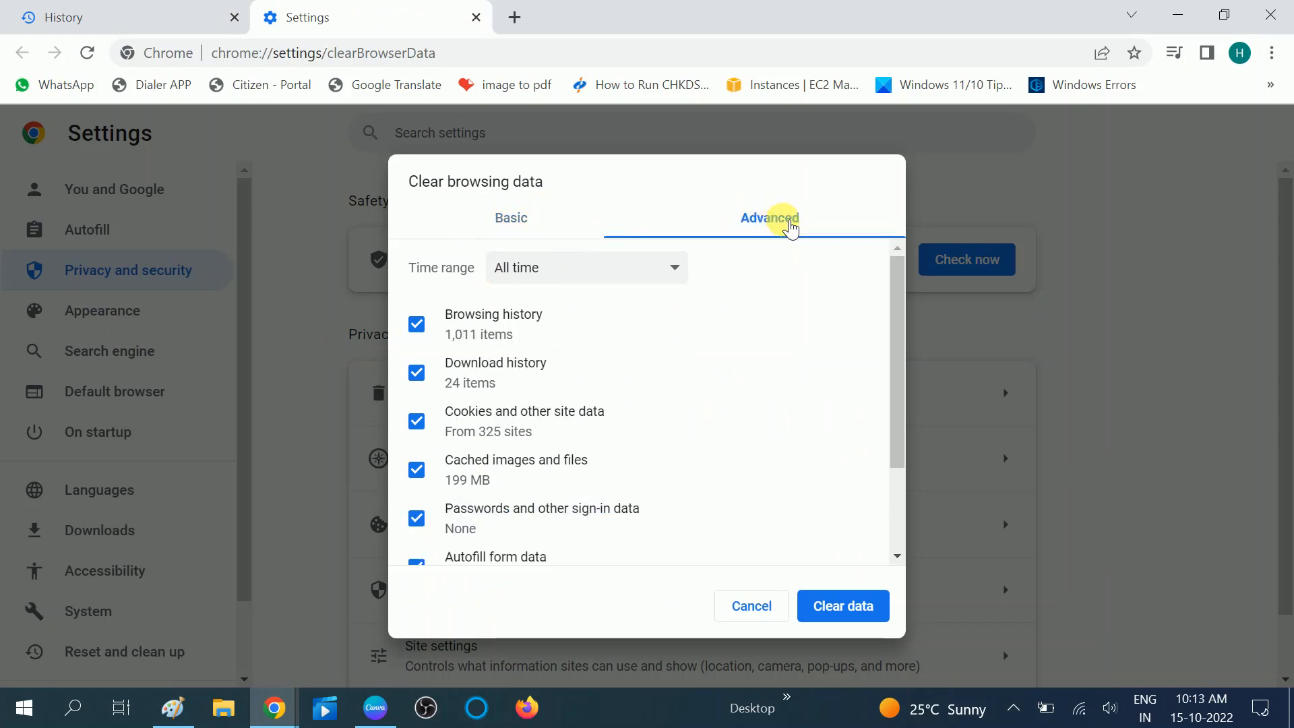
left_click(612, 267)
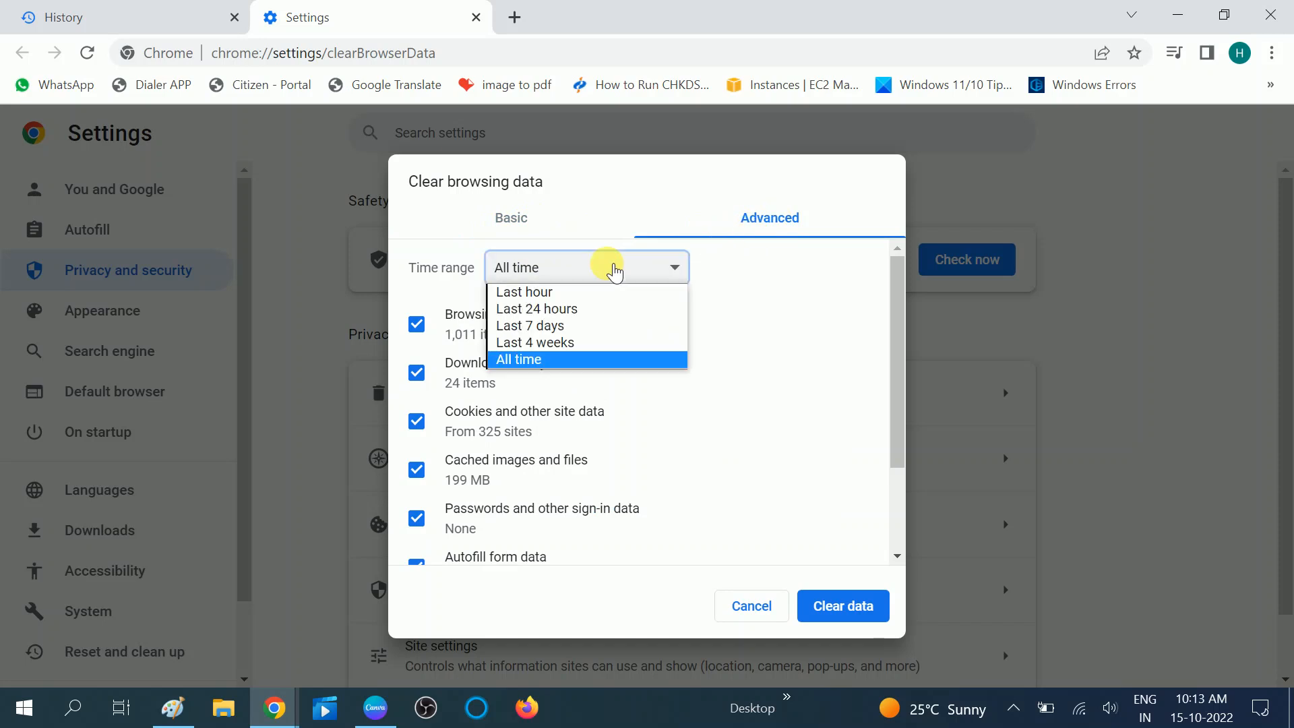
left_click(517, 359)
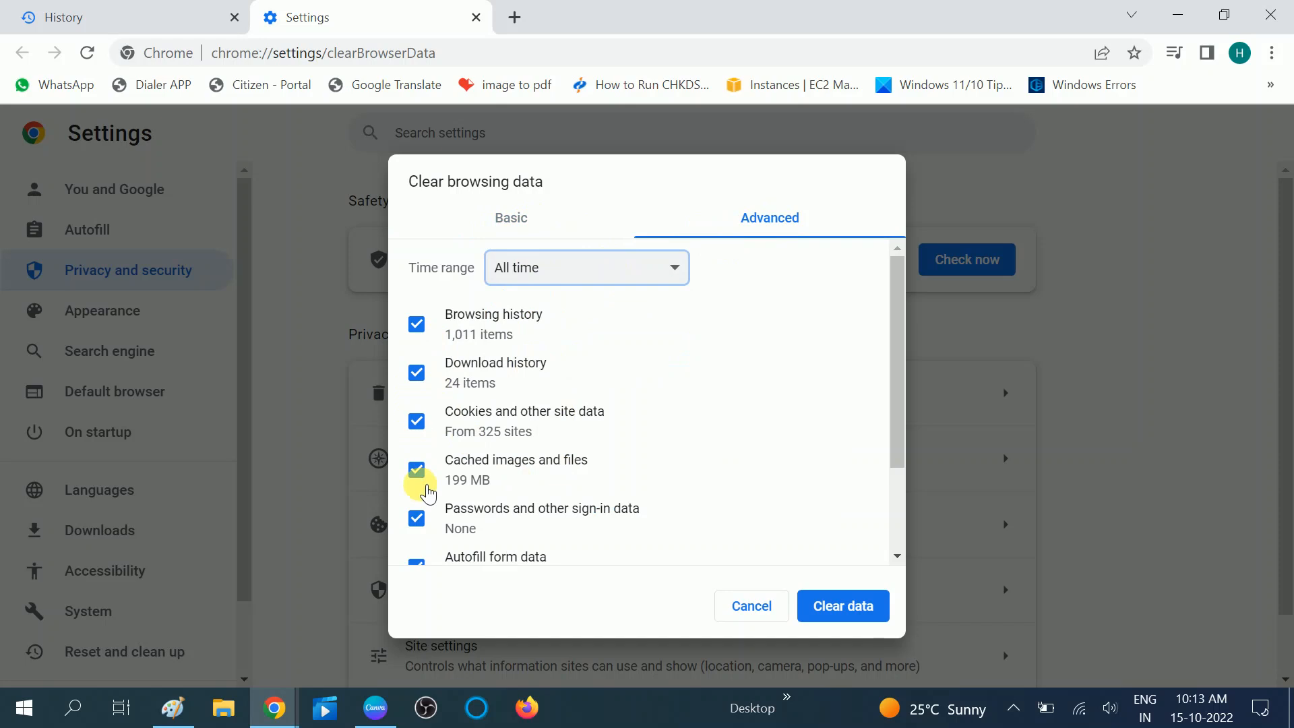
scroll("down", 3)
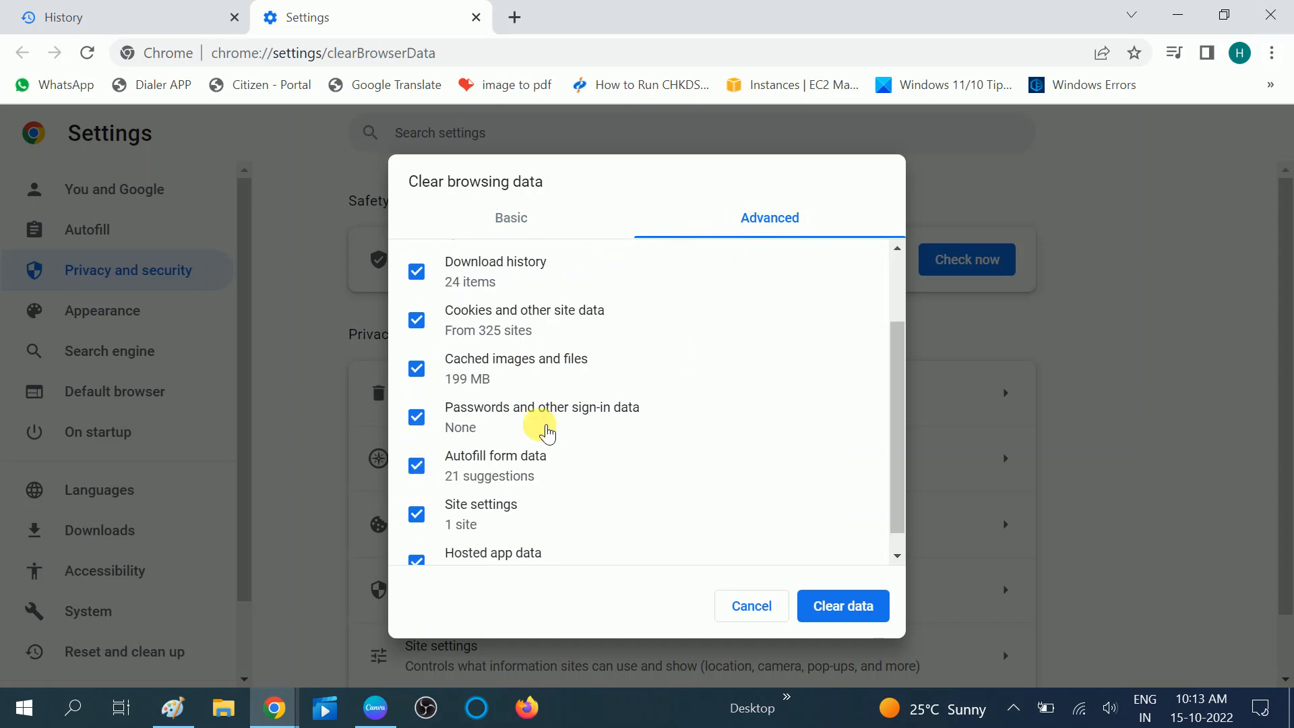
scroll("down", 3)
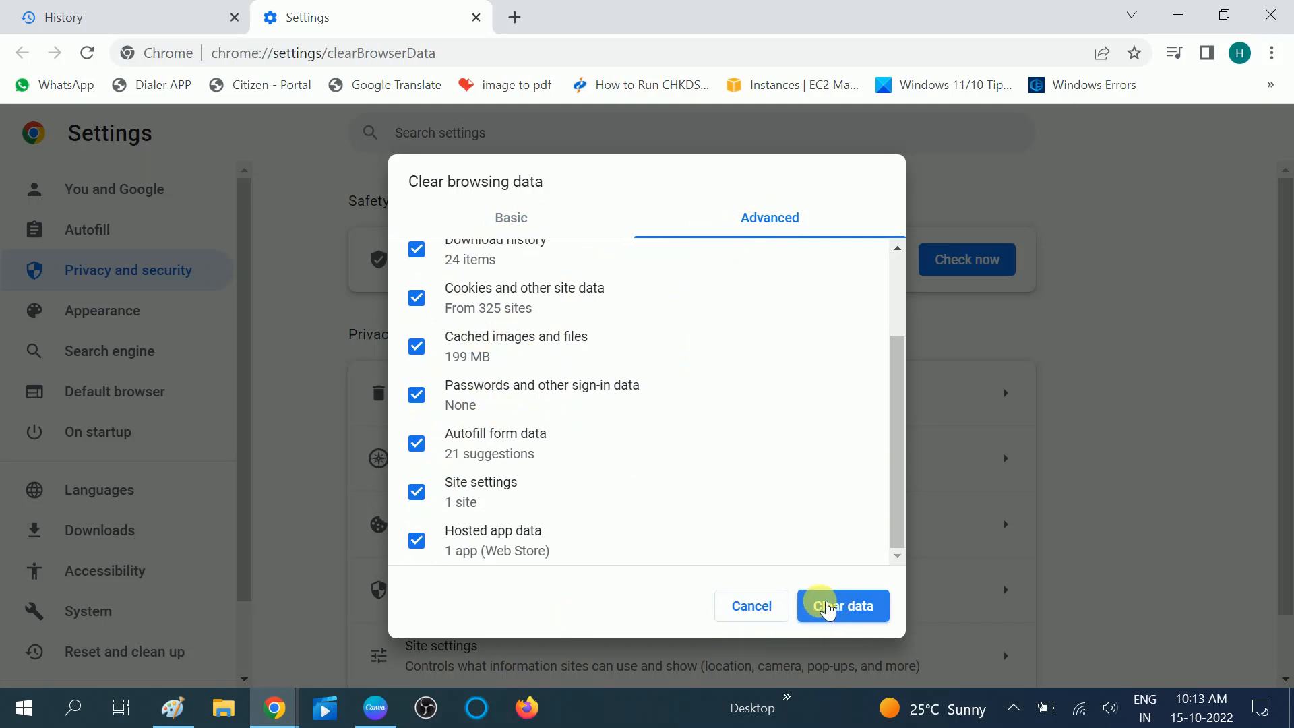
left_click(843, 607)
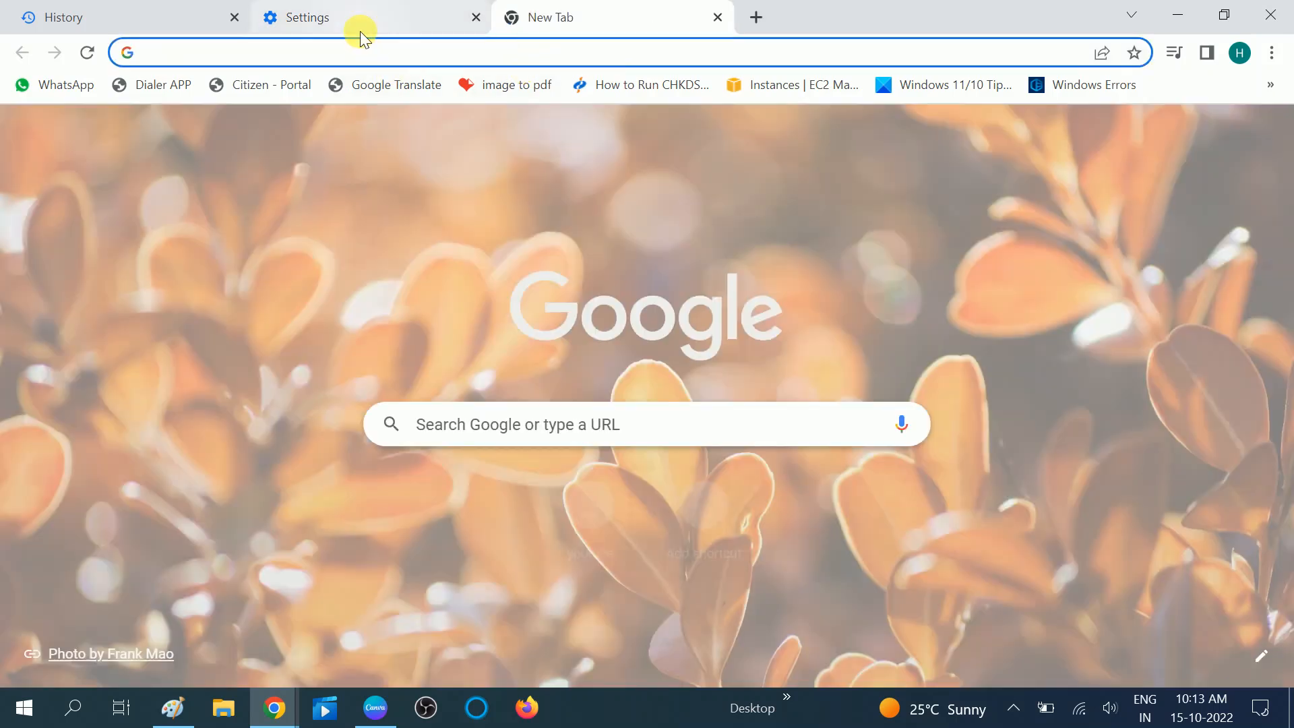
Close Chrome and bring up the right-click menu of its desktop shortcut.
left_click(474, 17)
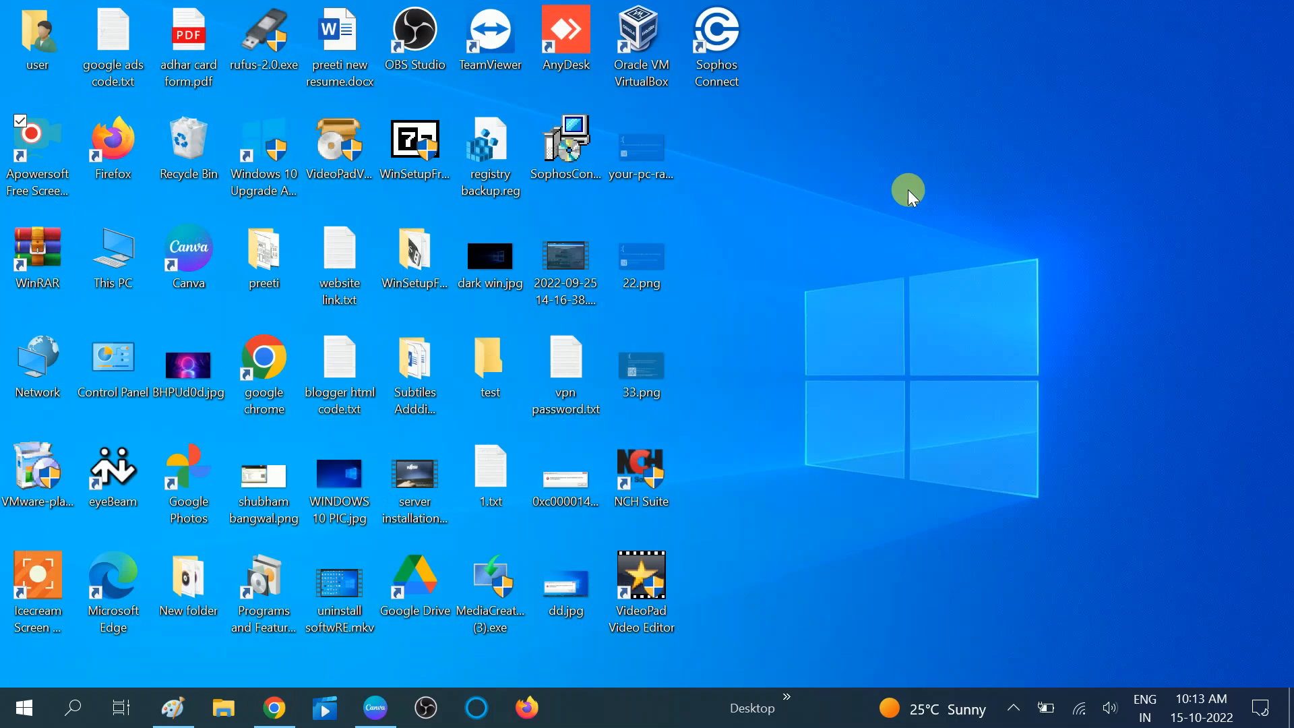
mouse_move(842, 468)
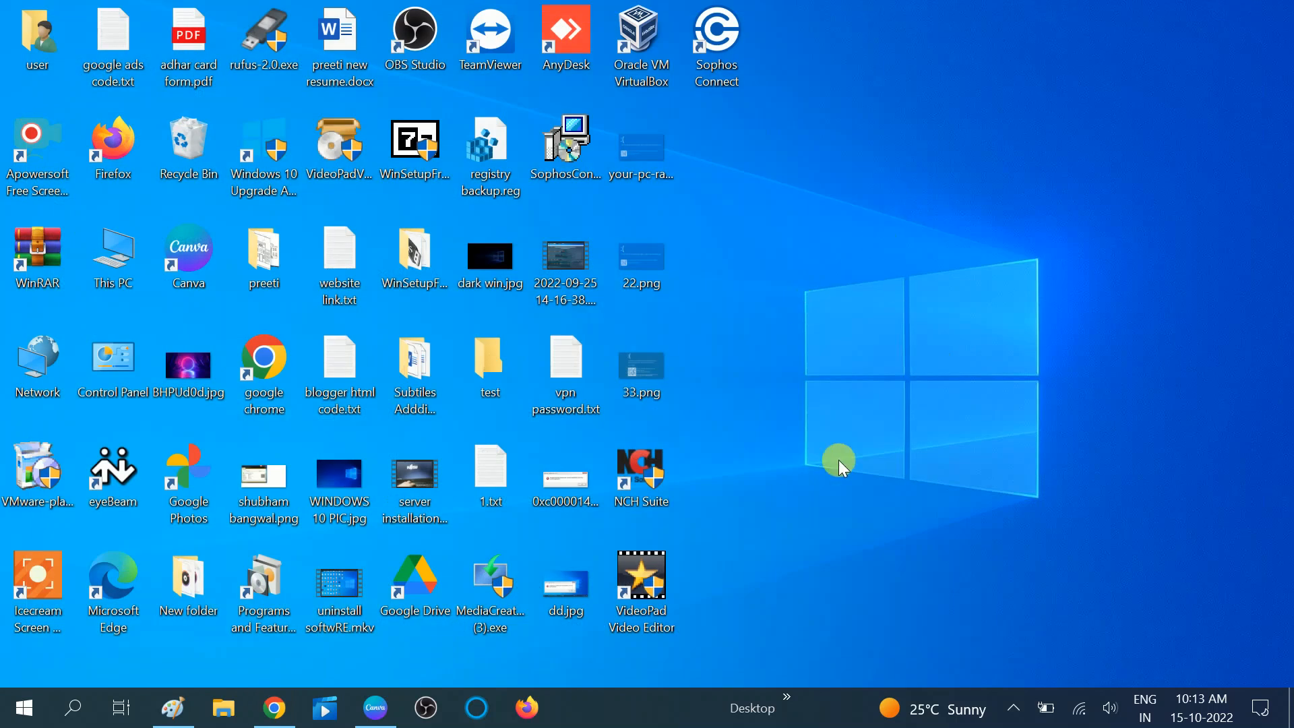
left_click(264, 358)
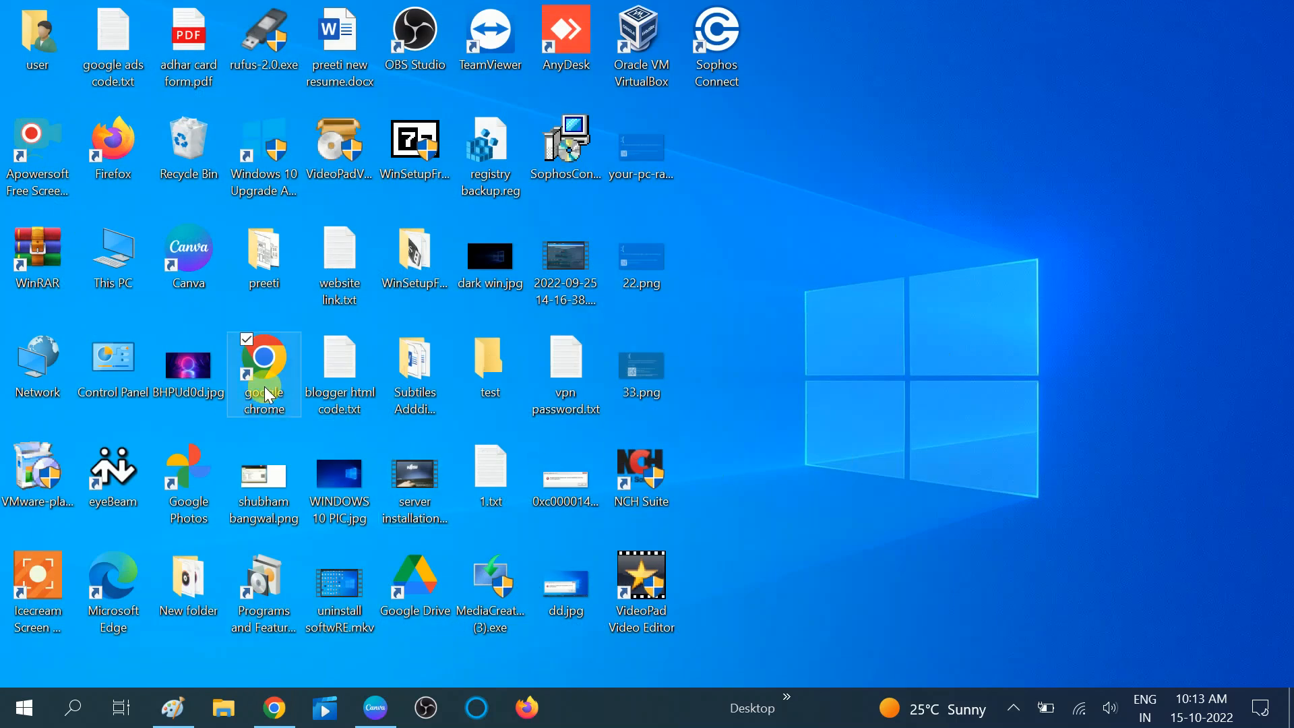
mouse_move(270, 397)
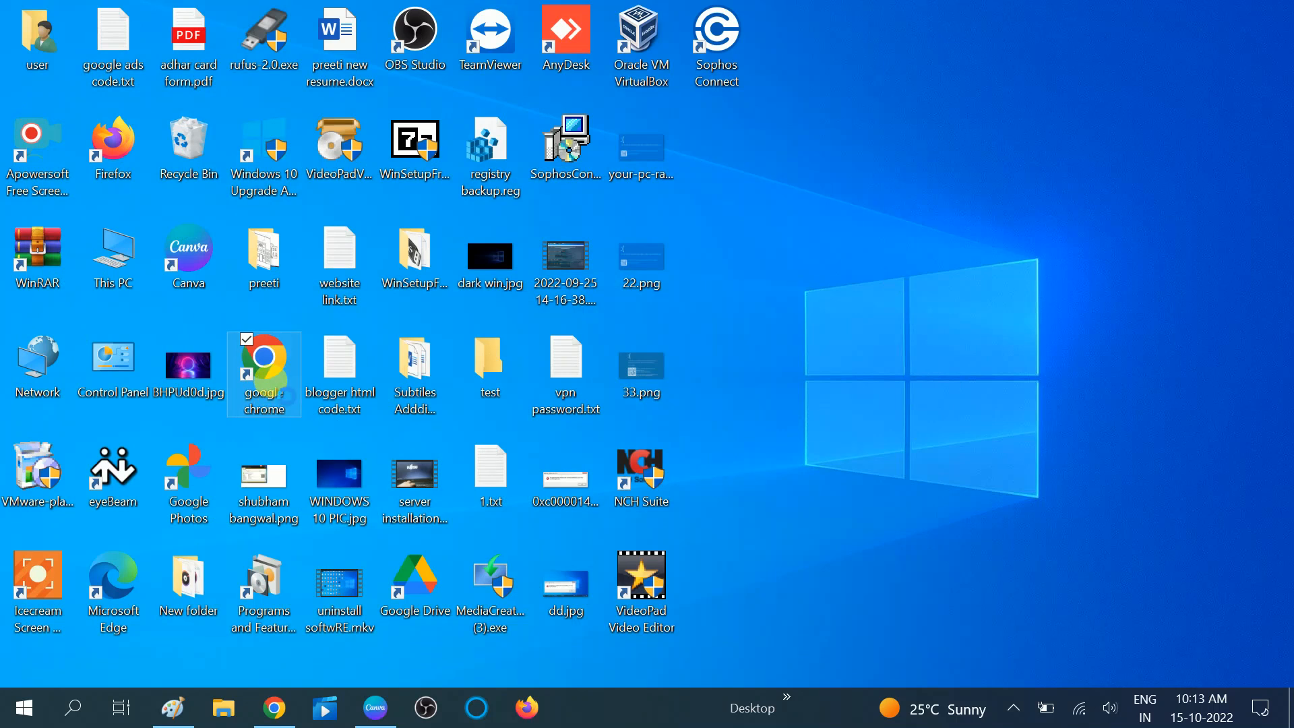
right_click(264, 369)
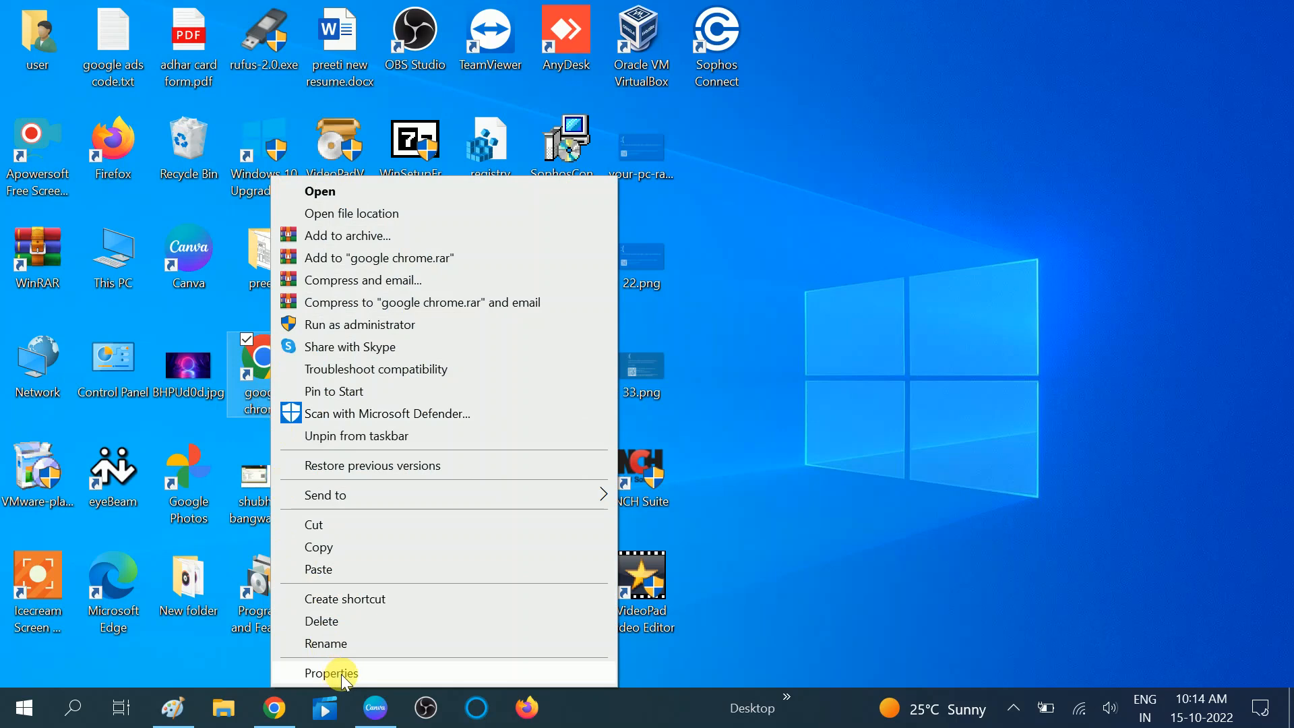
Set the Chrome shortcut to run in Windows 8 compatibility mode and apply it.
left_click(332, 673)
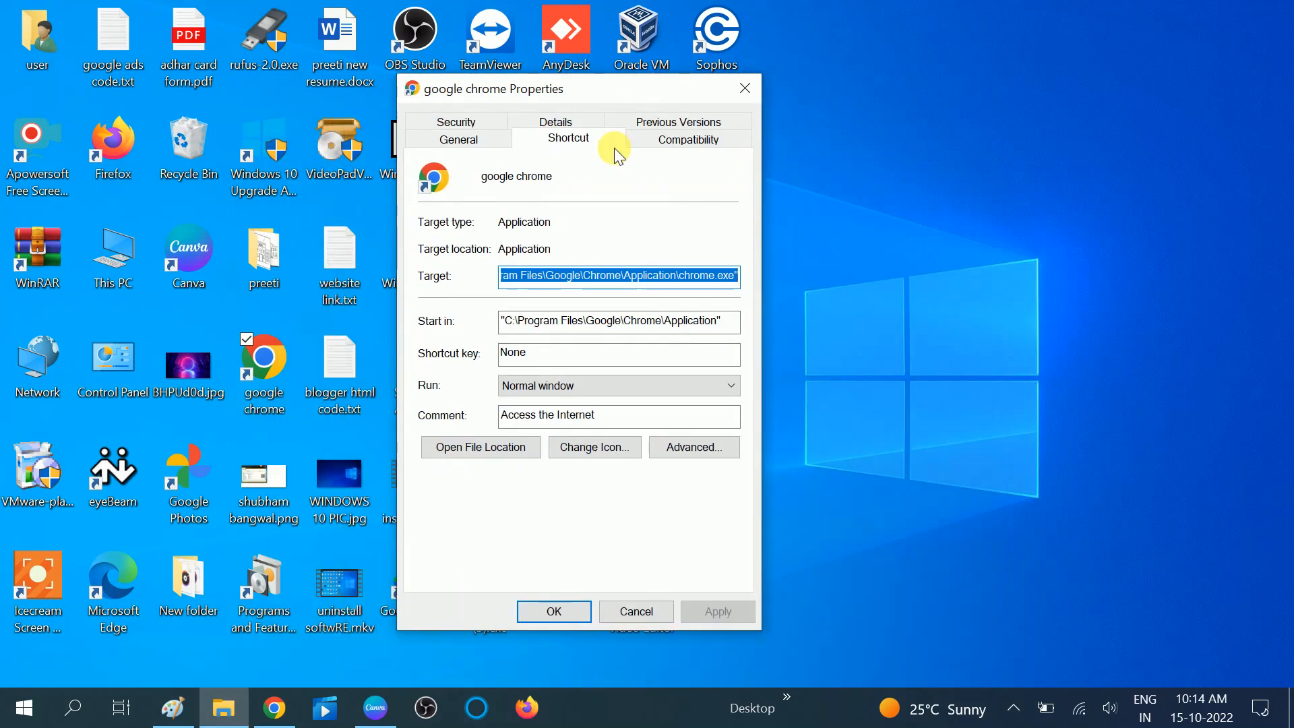
left_click(688, 138)
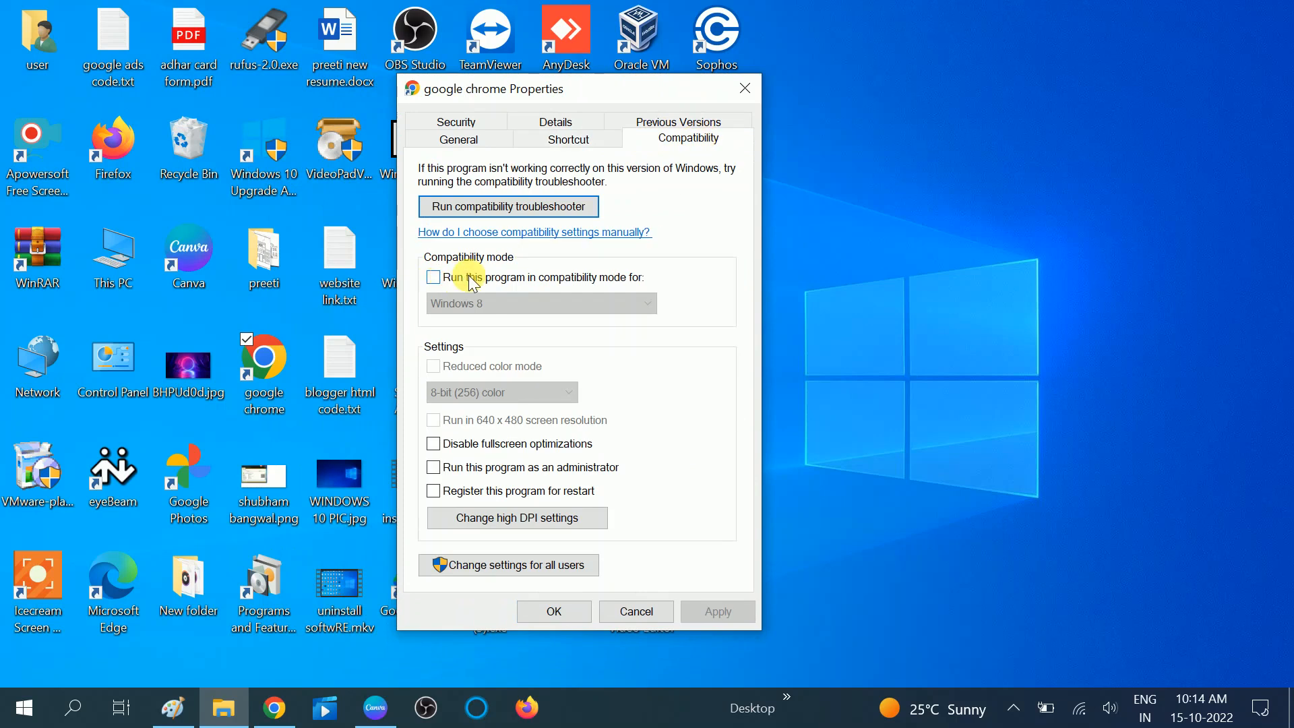
mouse_move(545, 283)
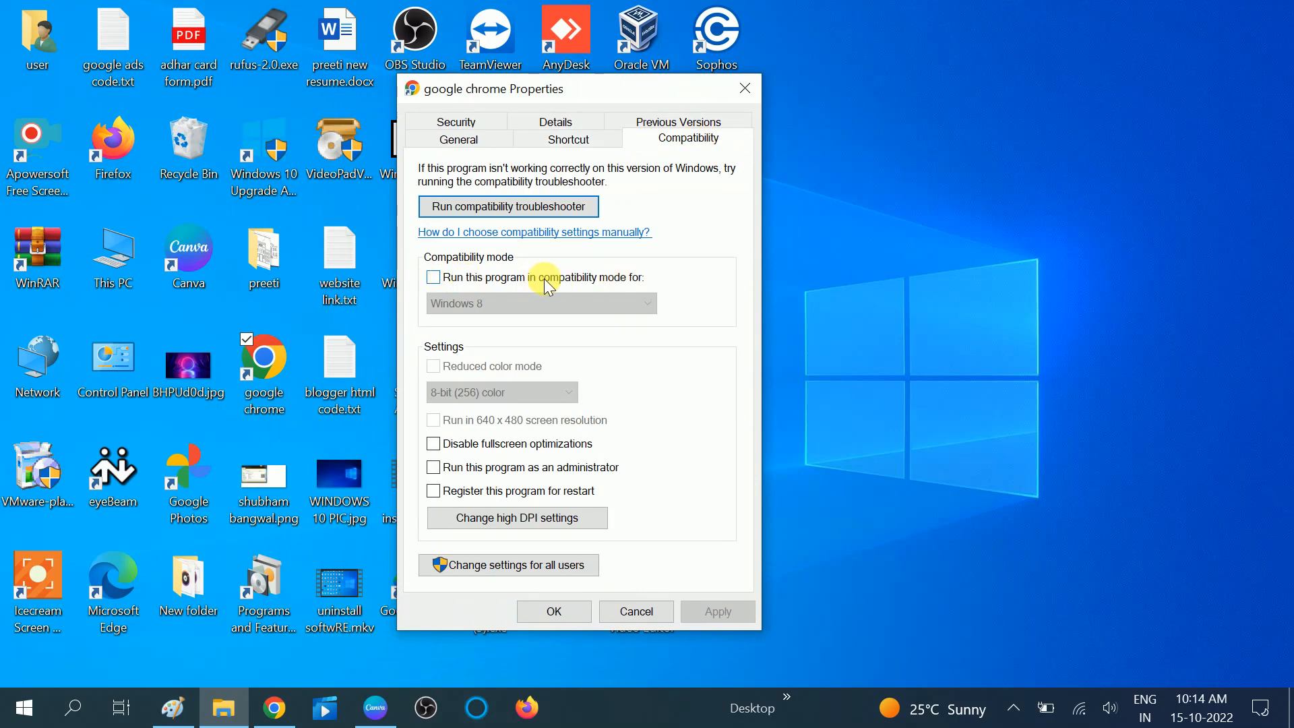
left_click(432, 278)
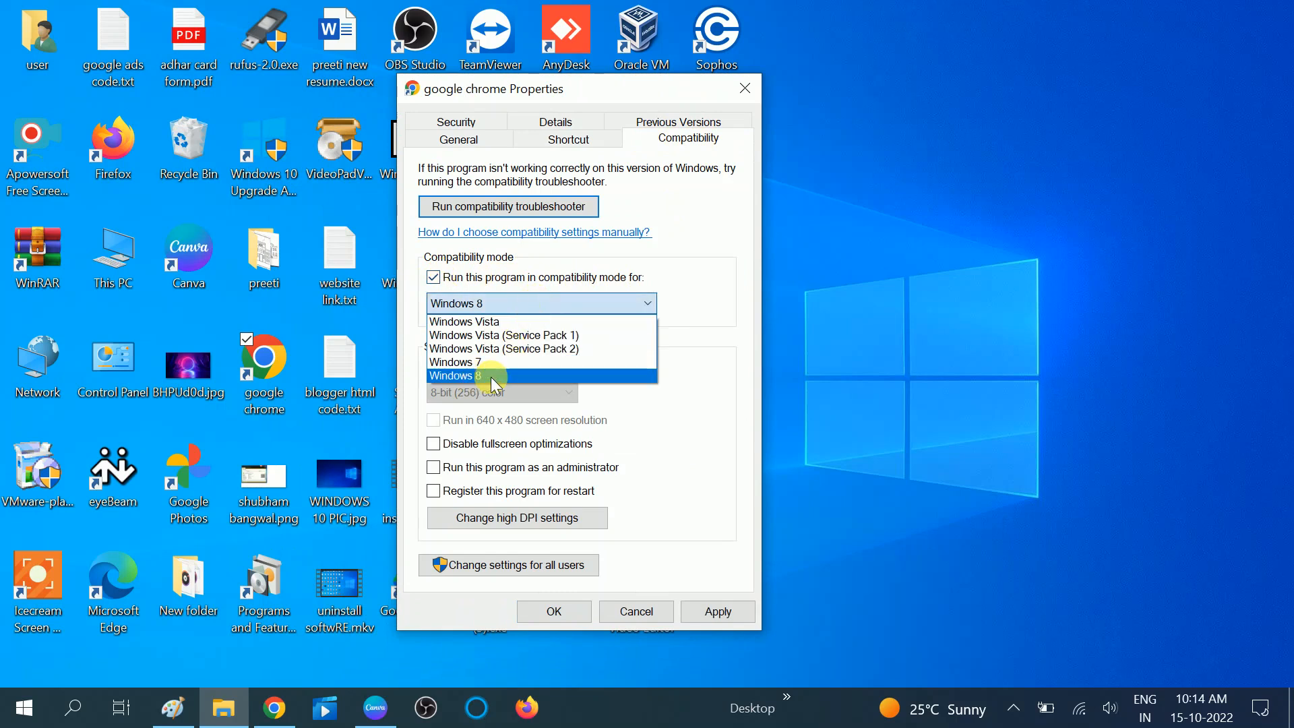
mouse_move(495, 321)
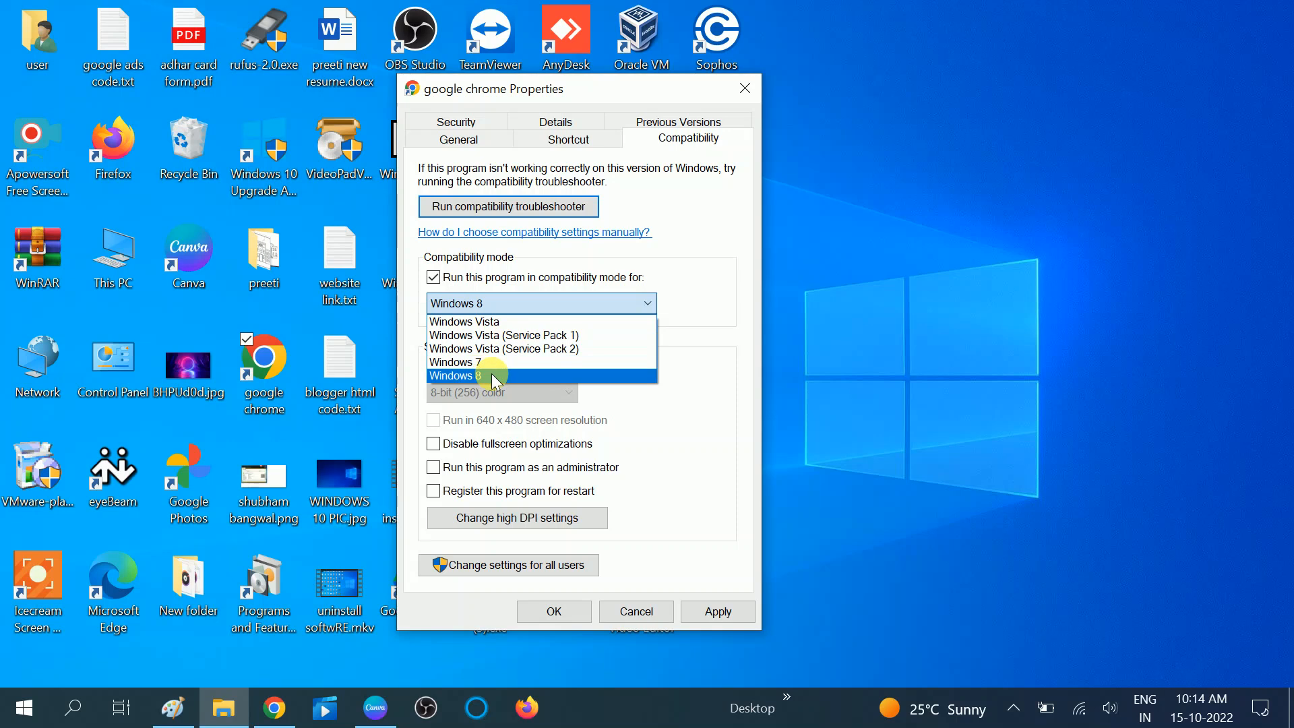
left_click(481, 375)
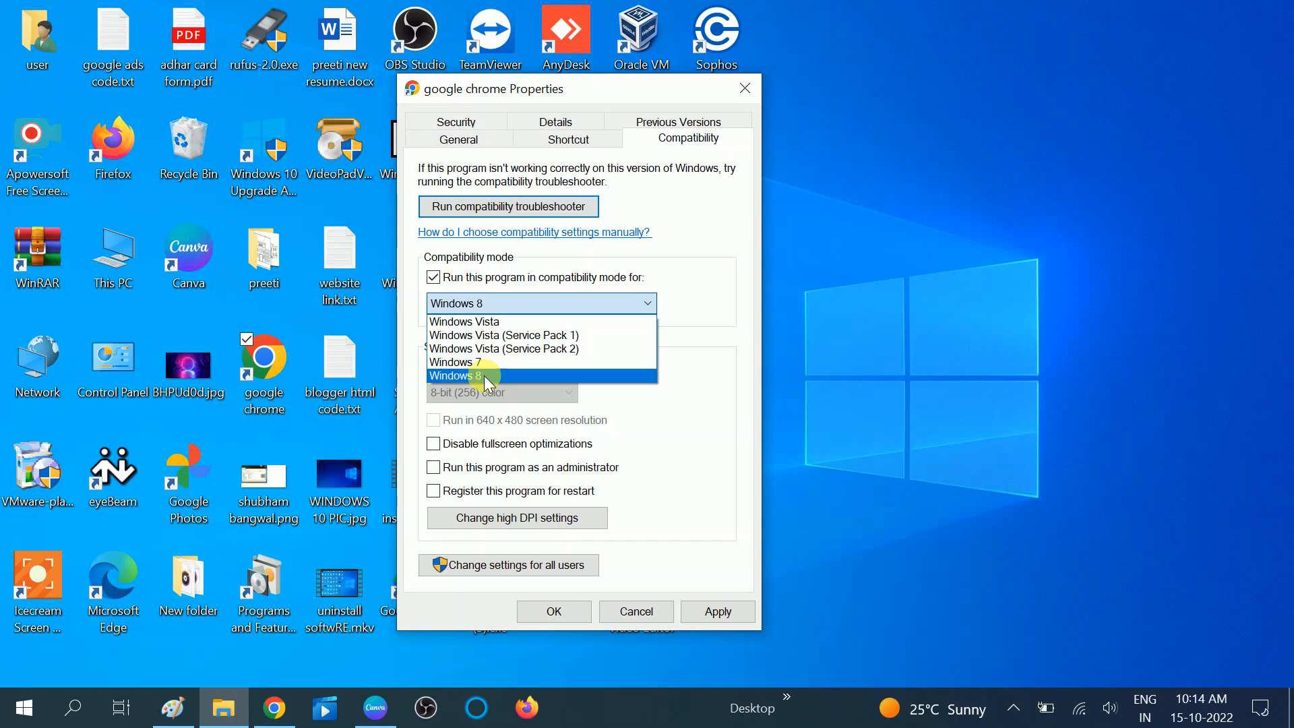
left_click(480, 374)
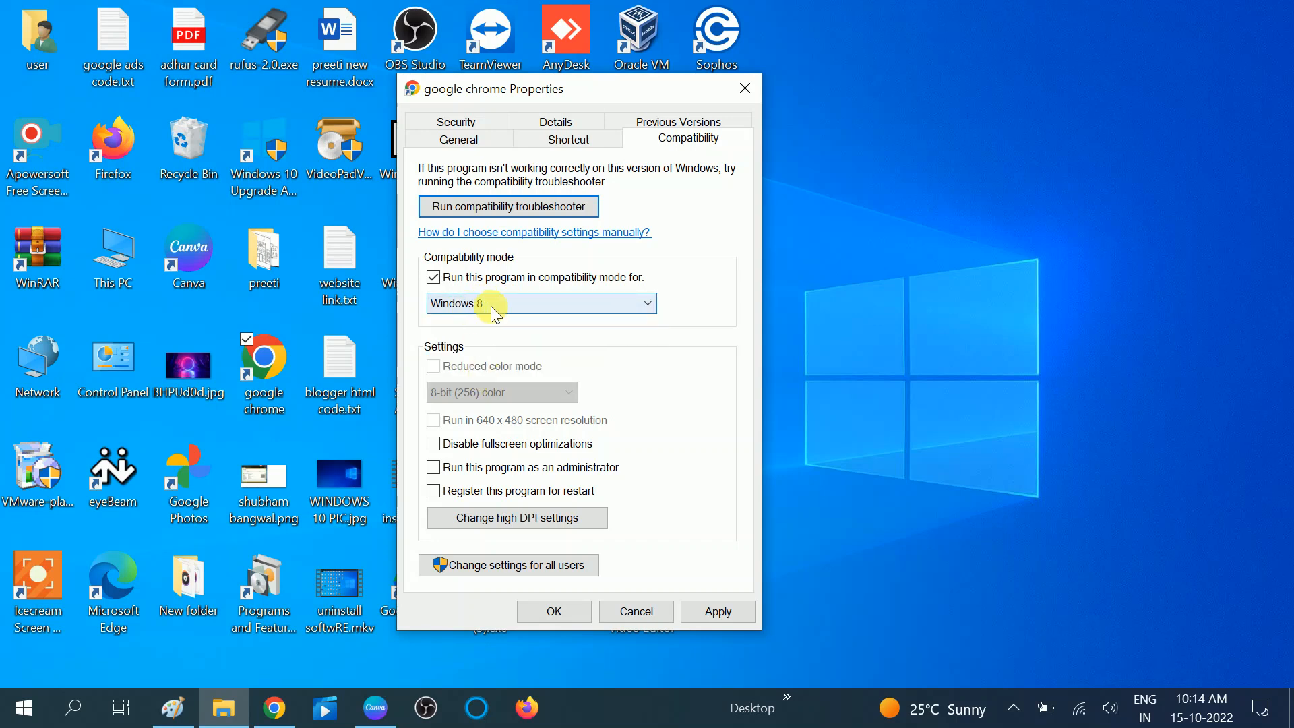
left_click(717, 612)
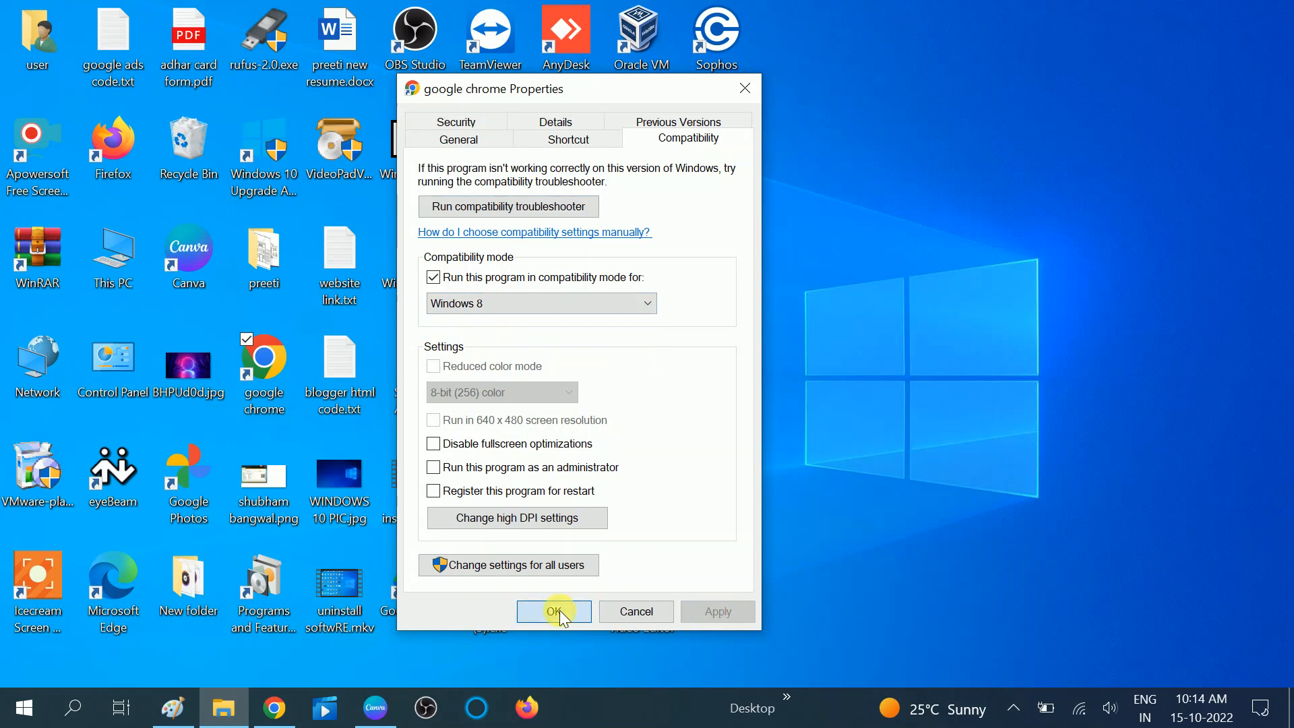
left_click(554, 612)
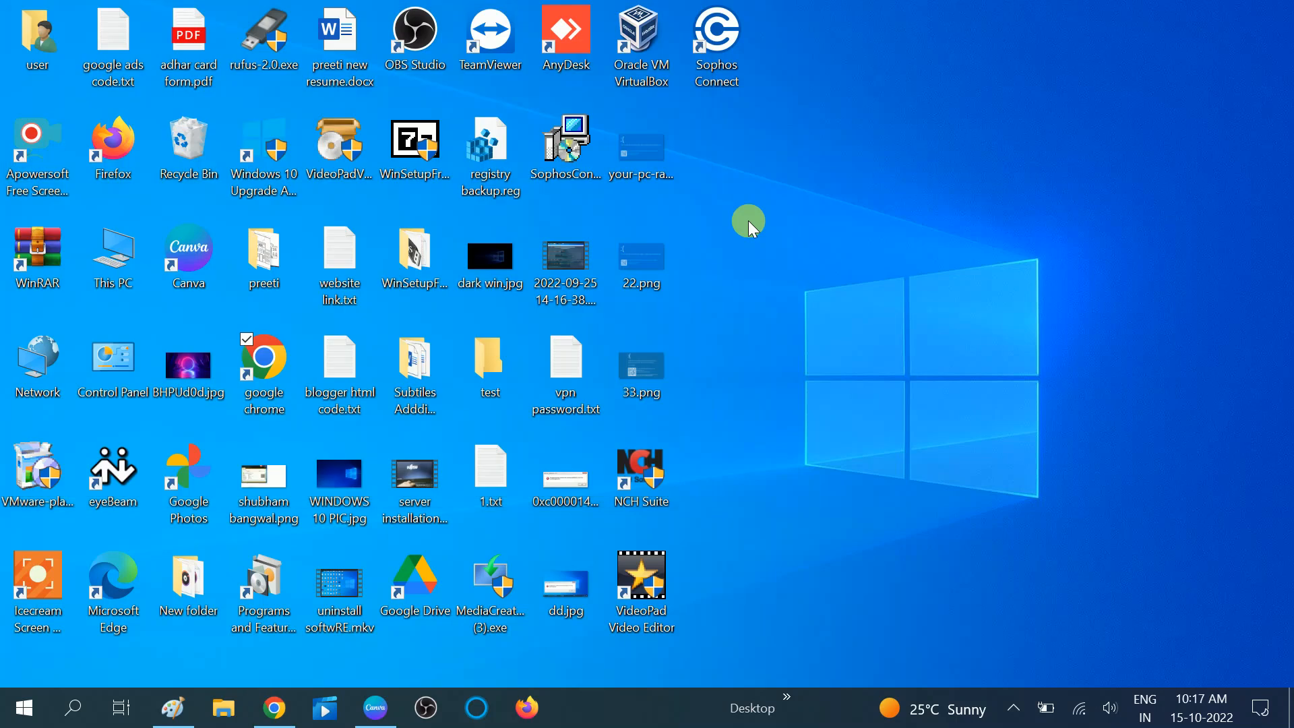
left_click(264, 366)
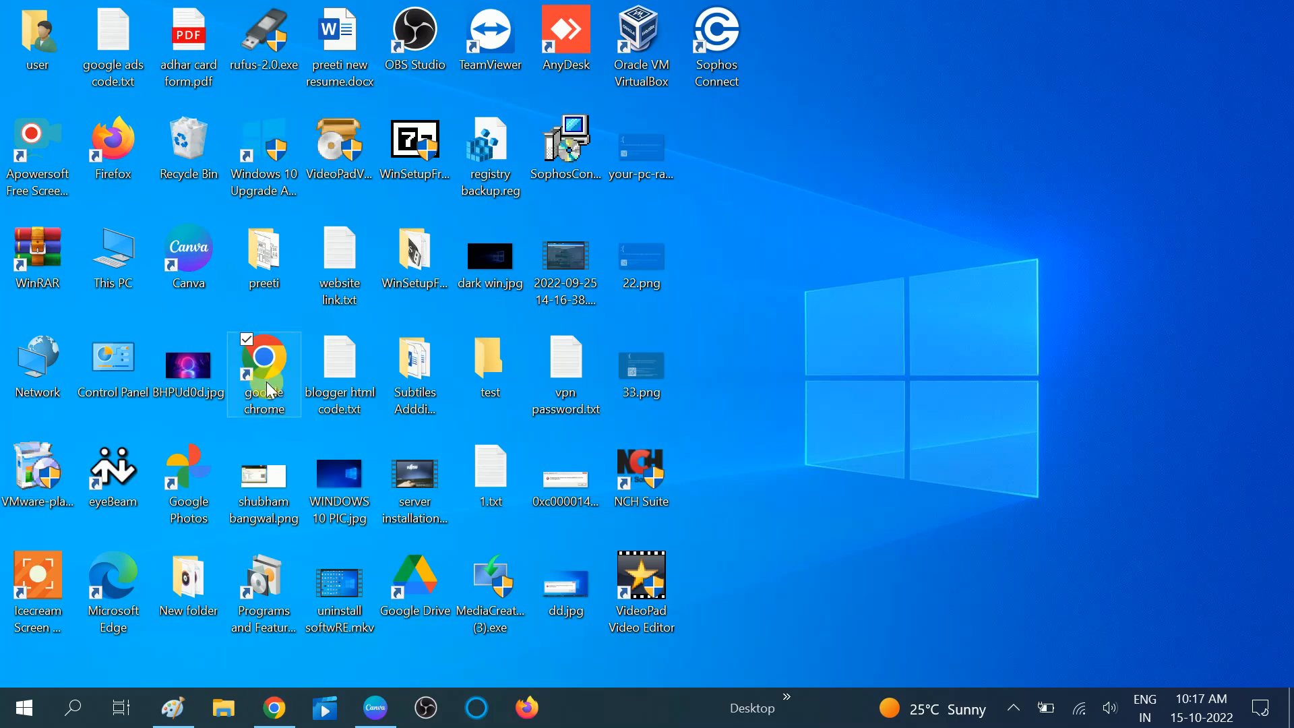
right_click(264, 372)
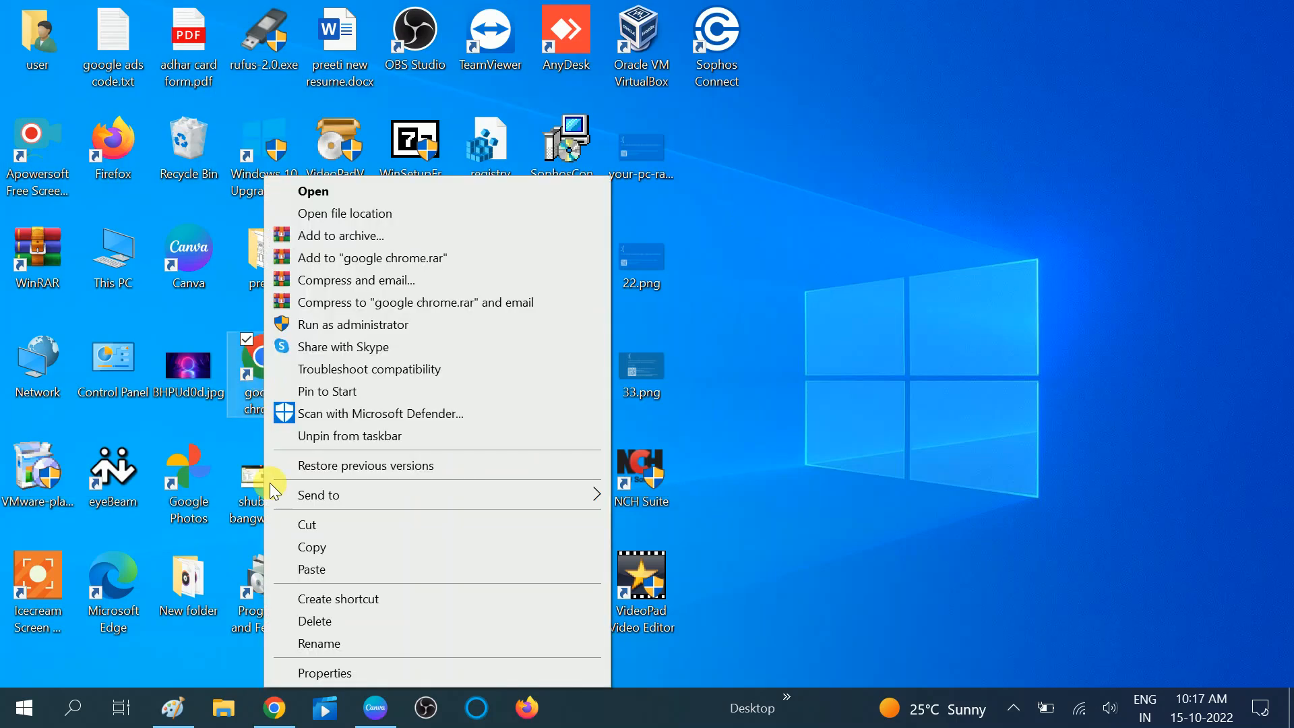
left_click(323, 673)
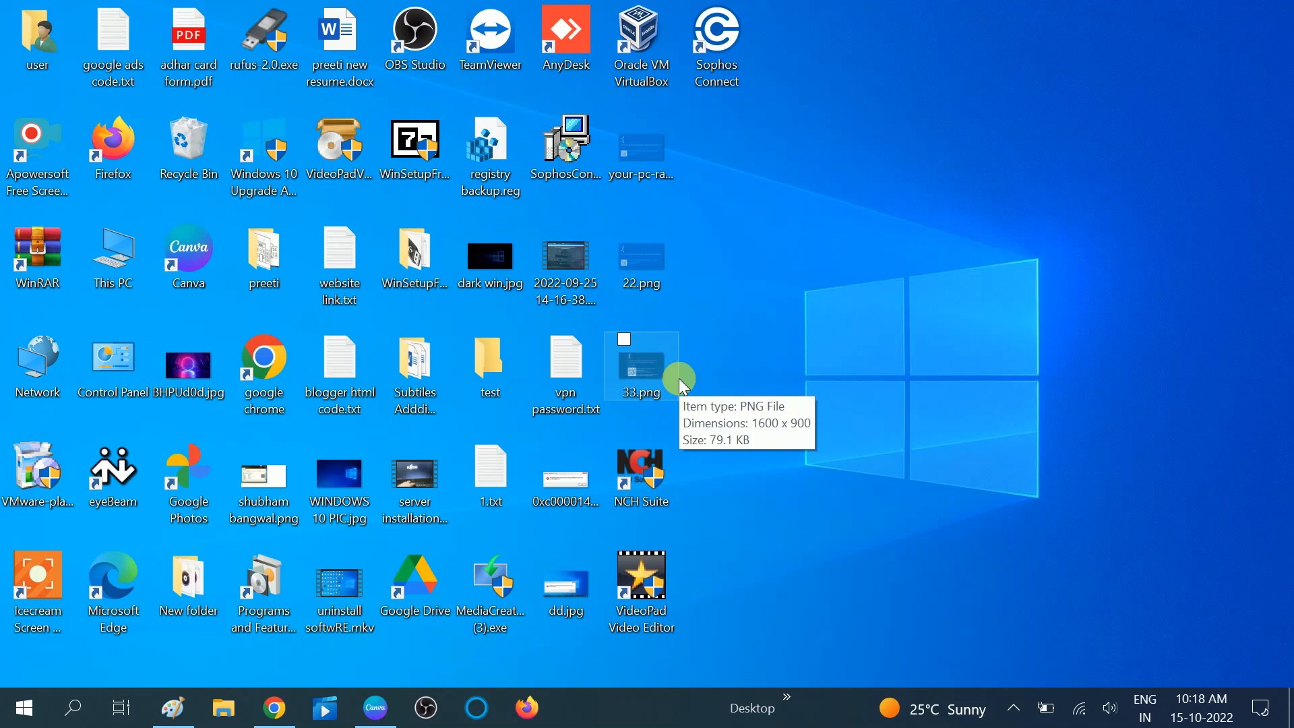
mouse_move(133, 608)
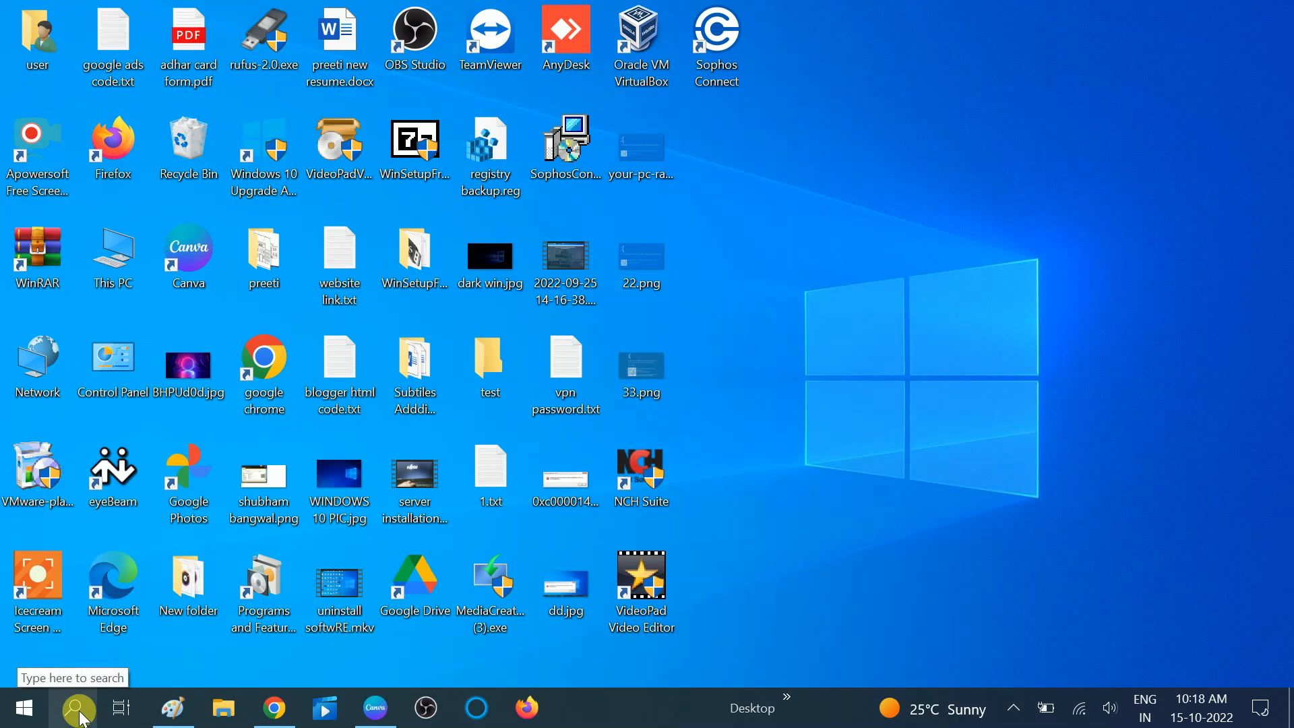
type("run")
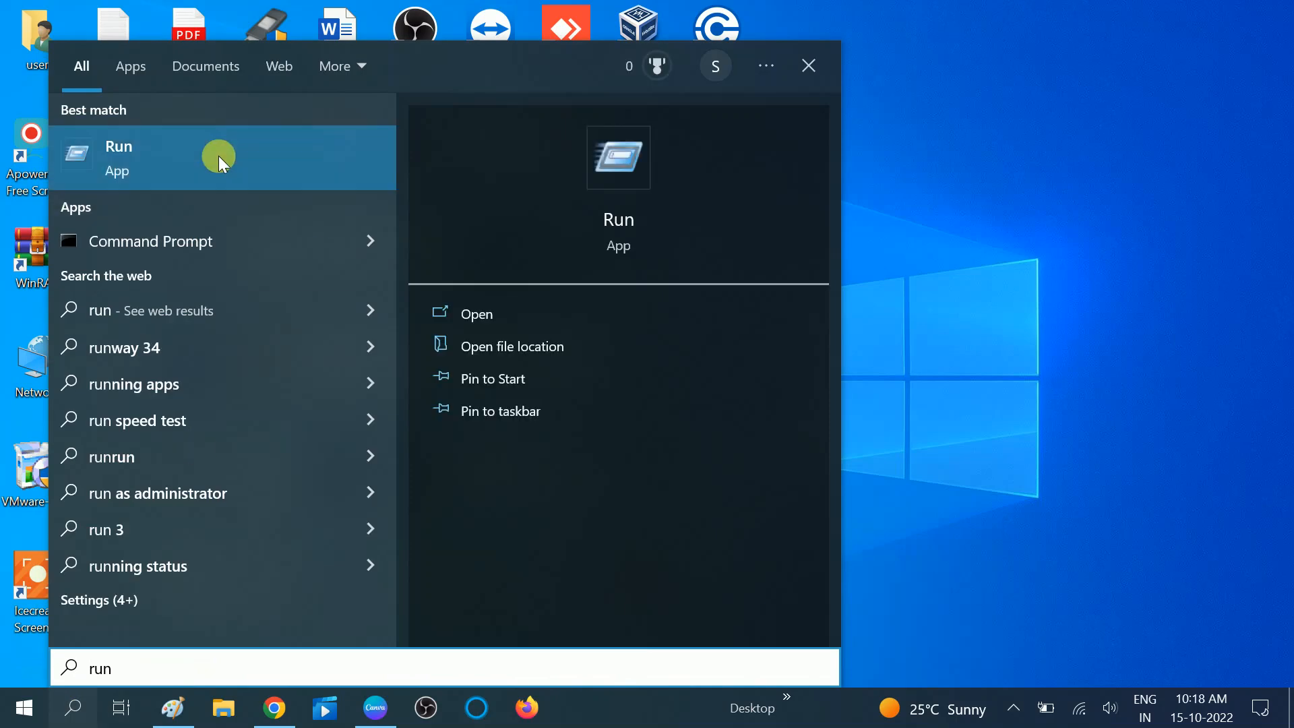
left_click(118, 152)
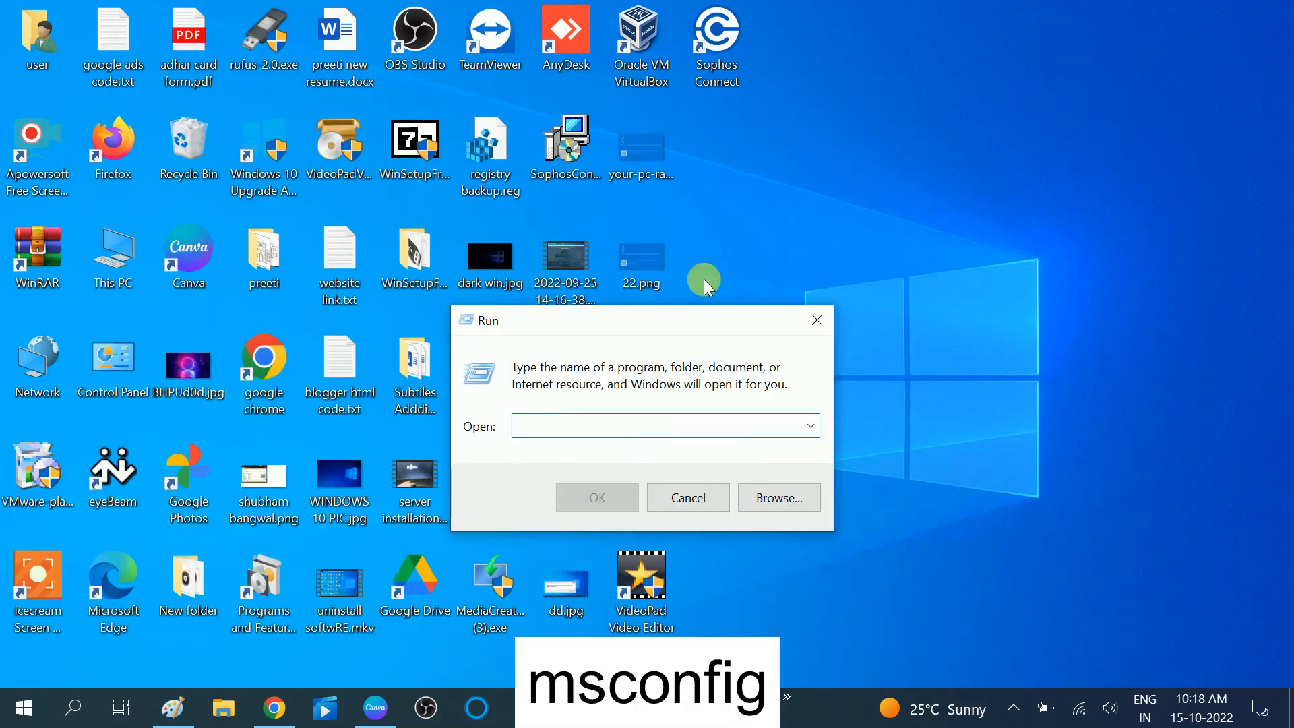
type("msconfig")
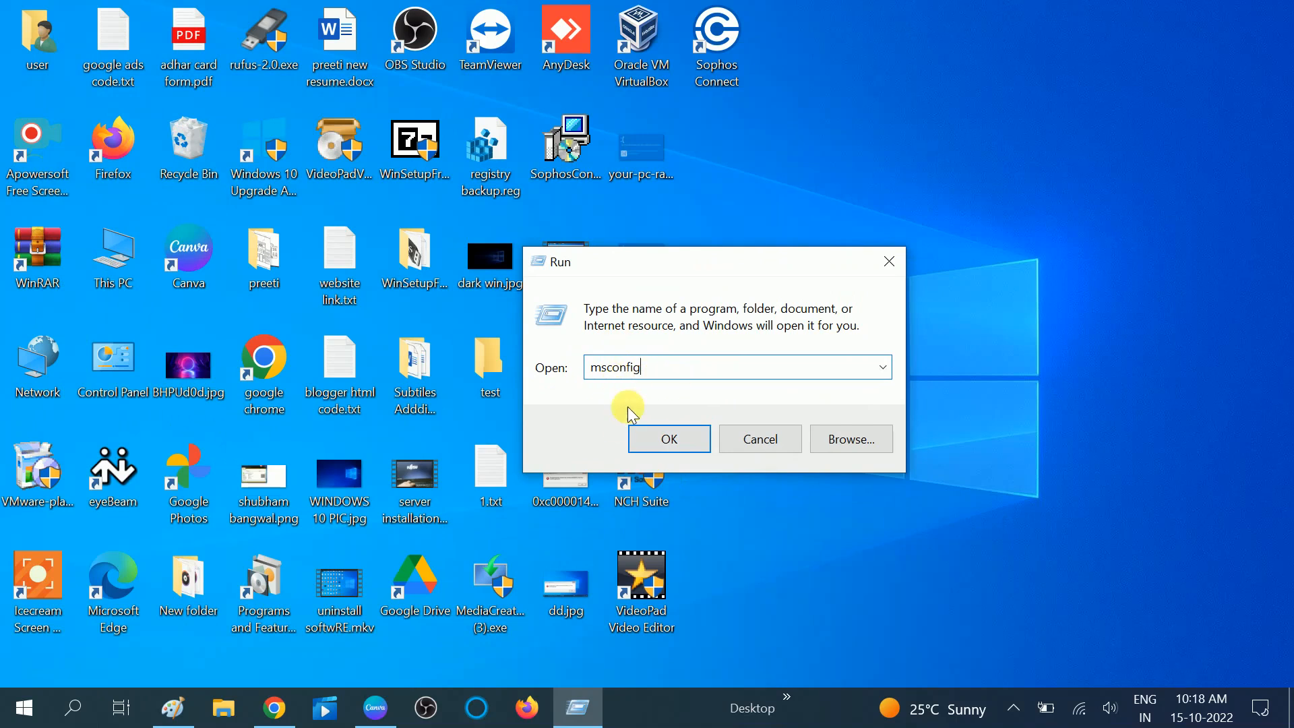
left_click(669, 439)
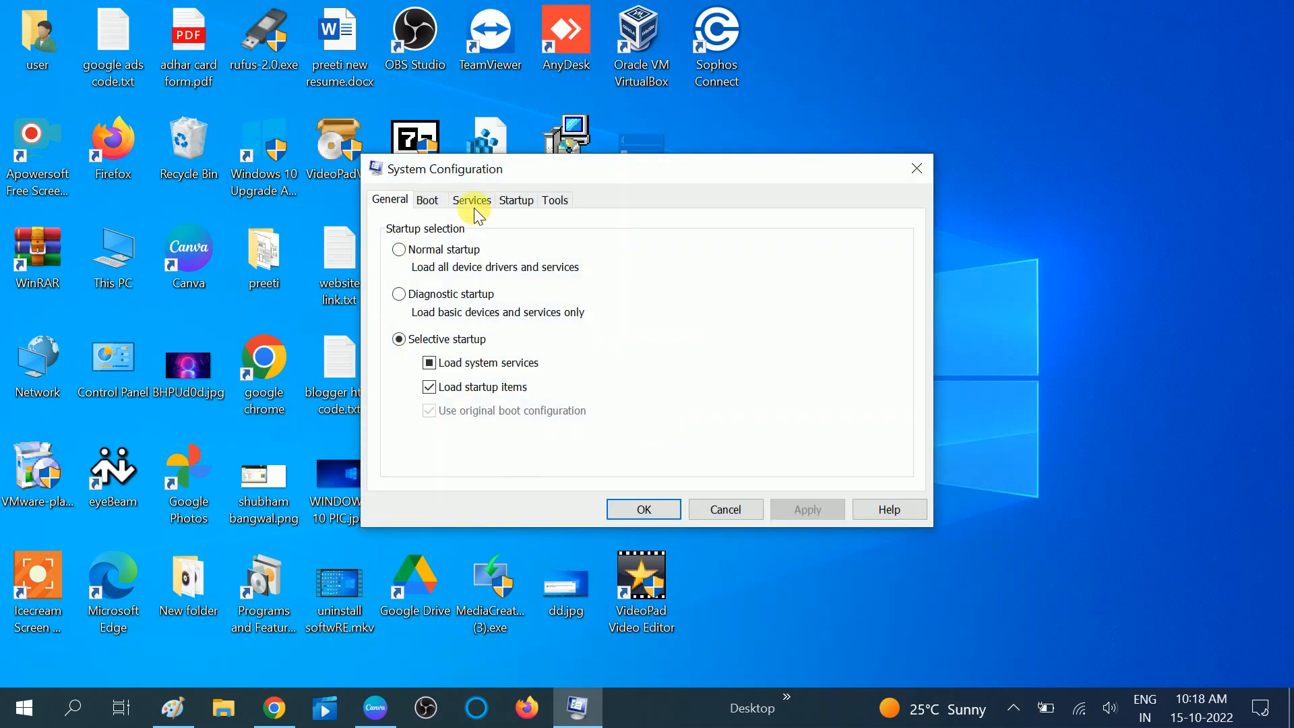
left_click(472, 200)
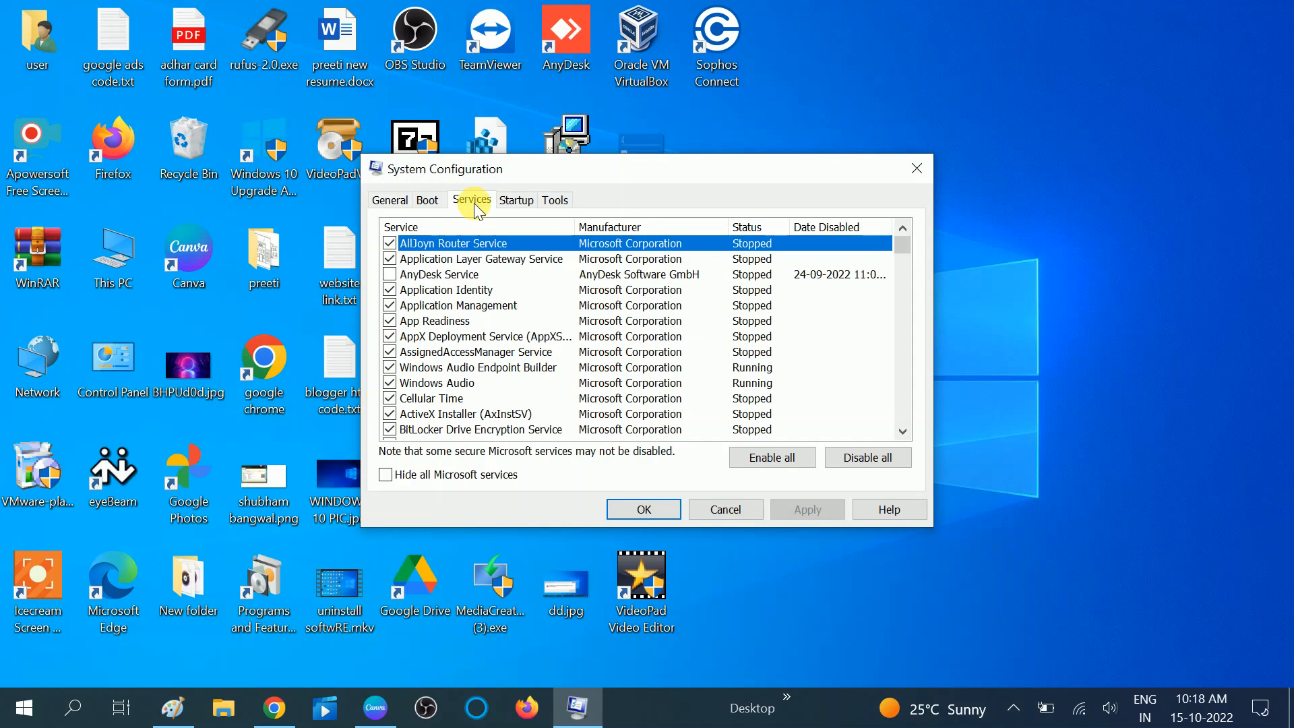
mouse_move(426, 480)
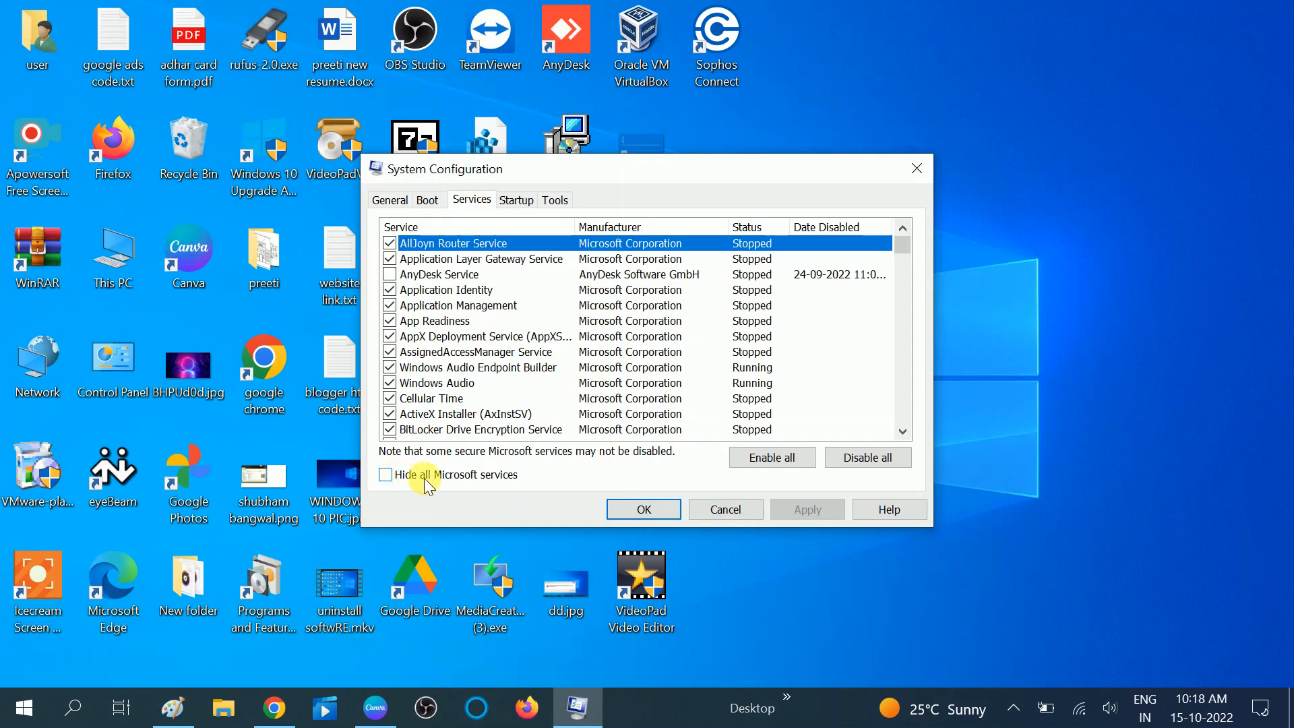
left_click(385, 475)
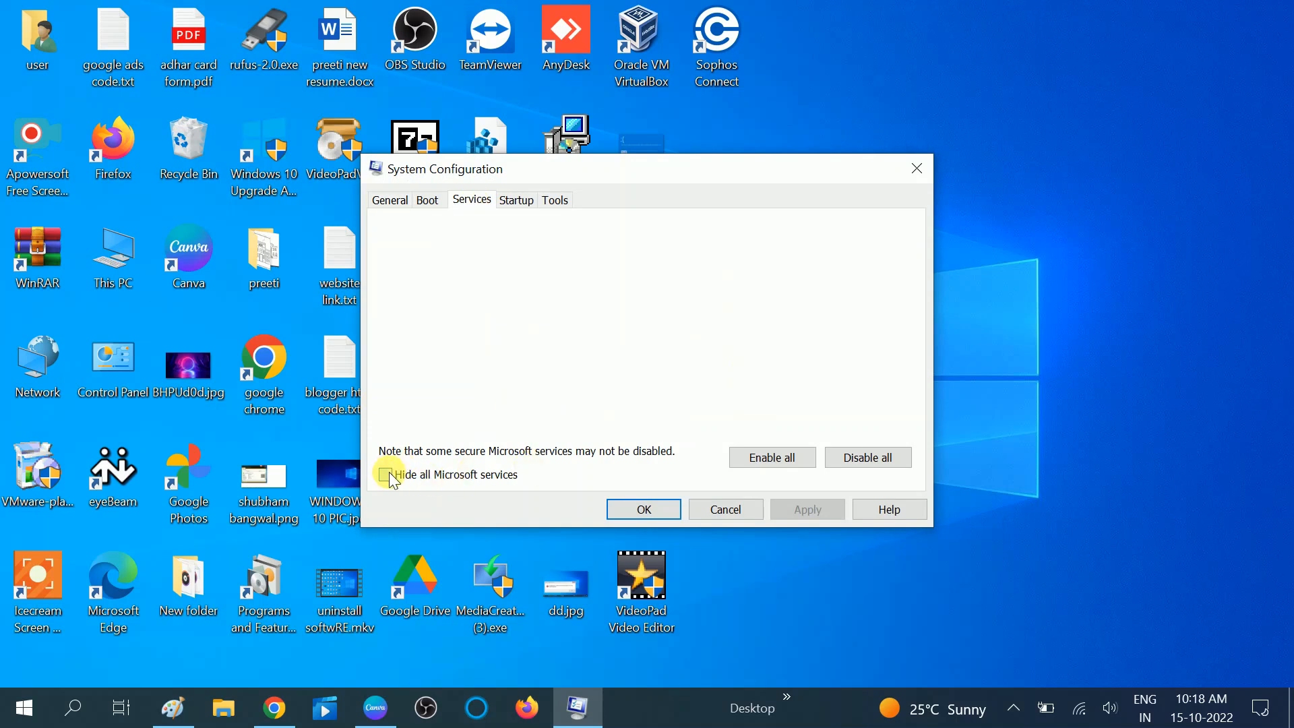
left_click(386, 475)
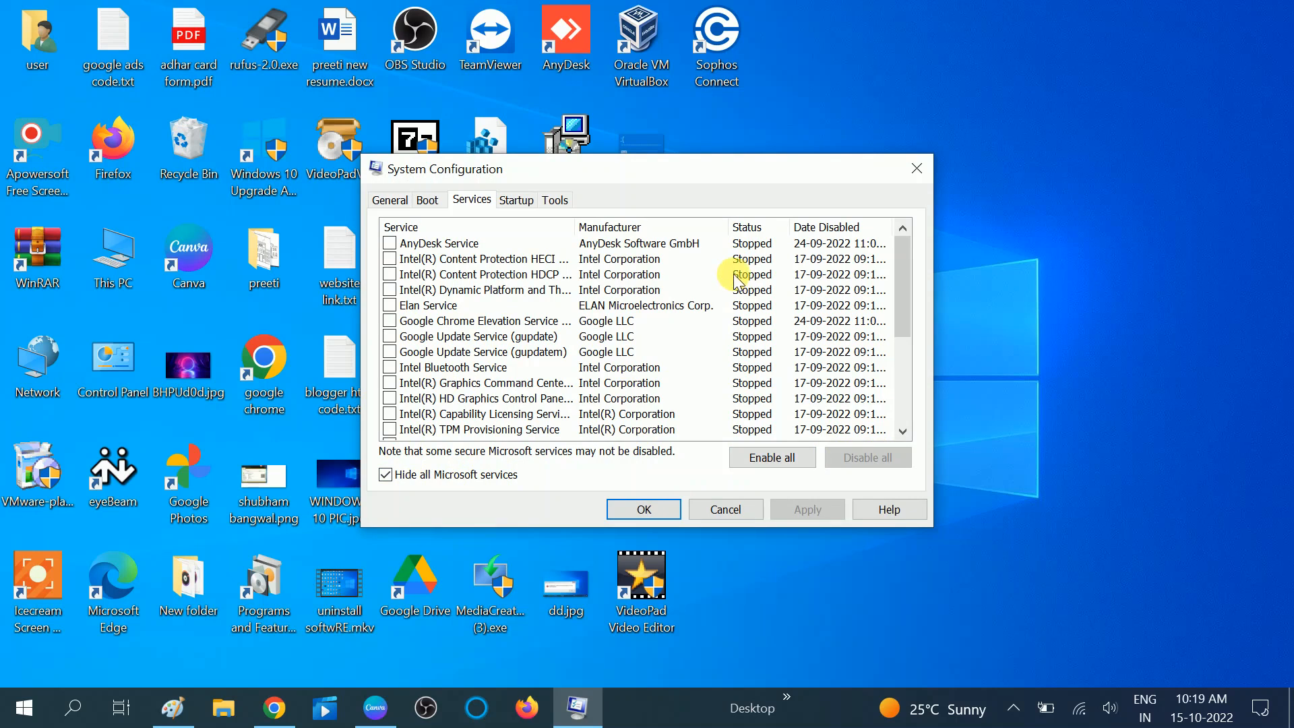
scroll("down", 3)
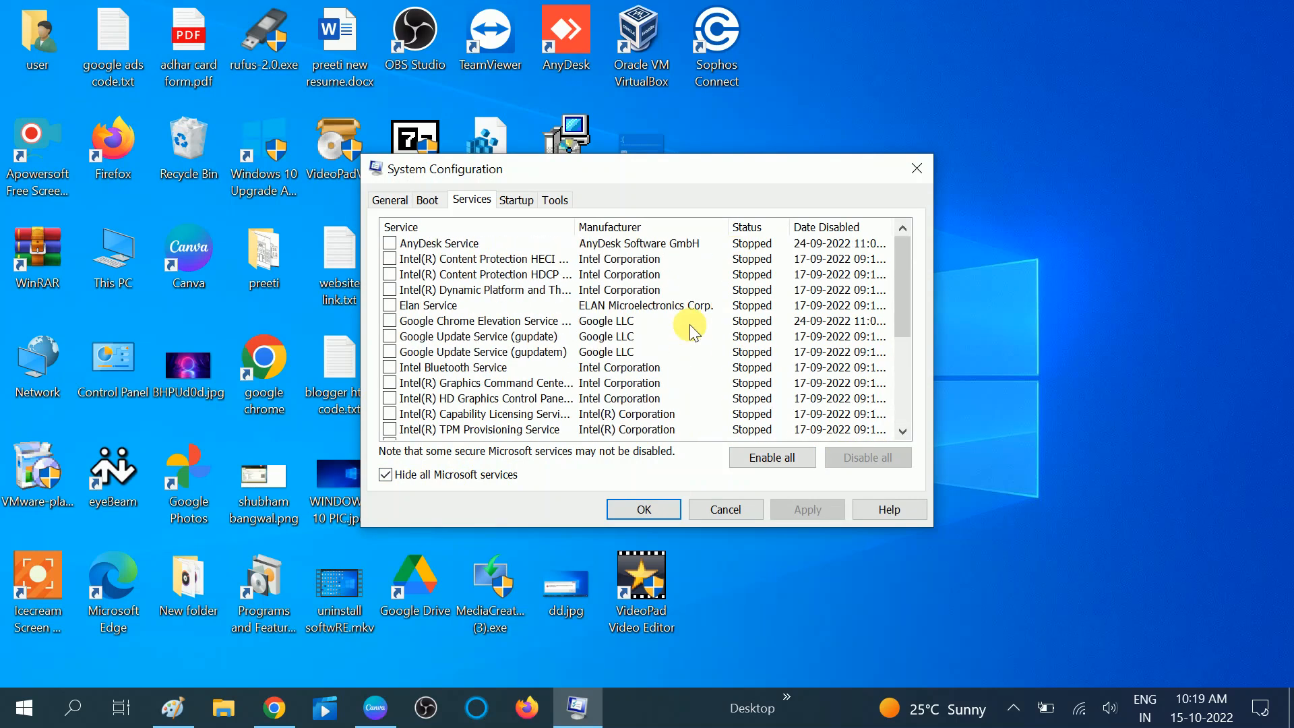
mouse_move(876, 473)
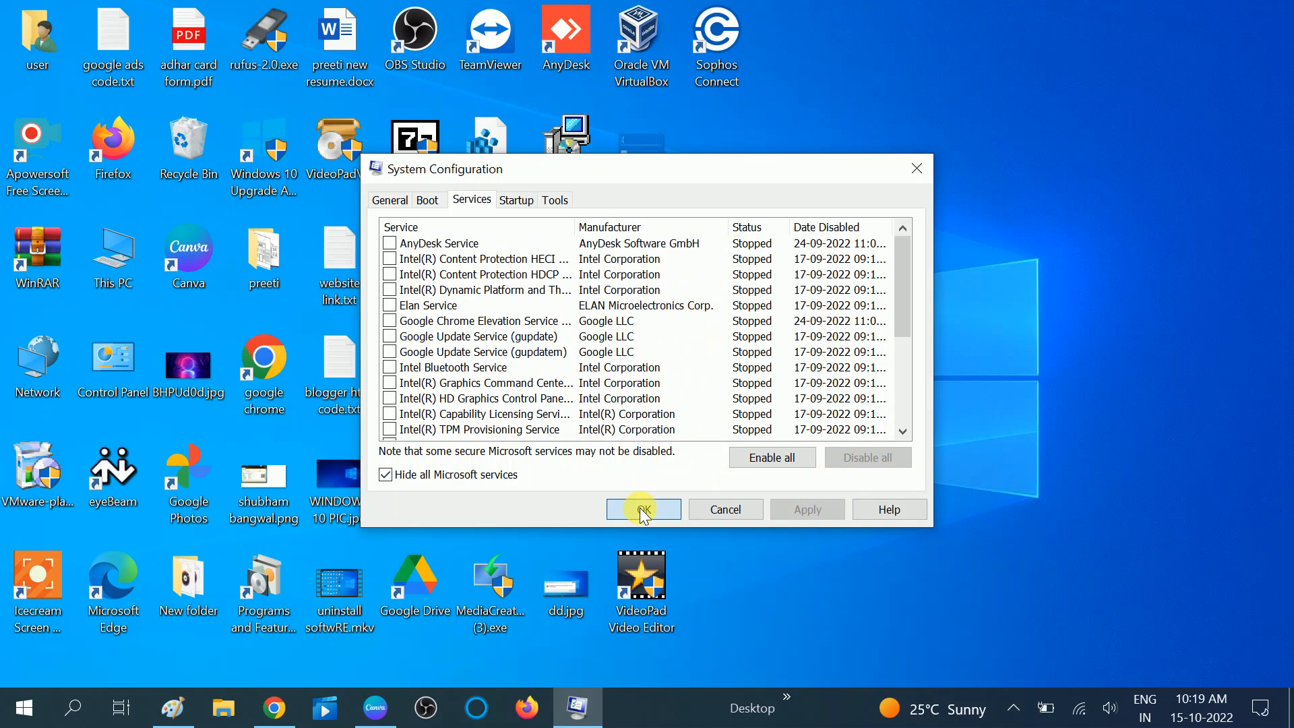
left_click(644, 510)
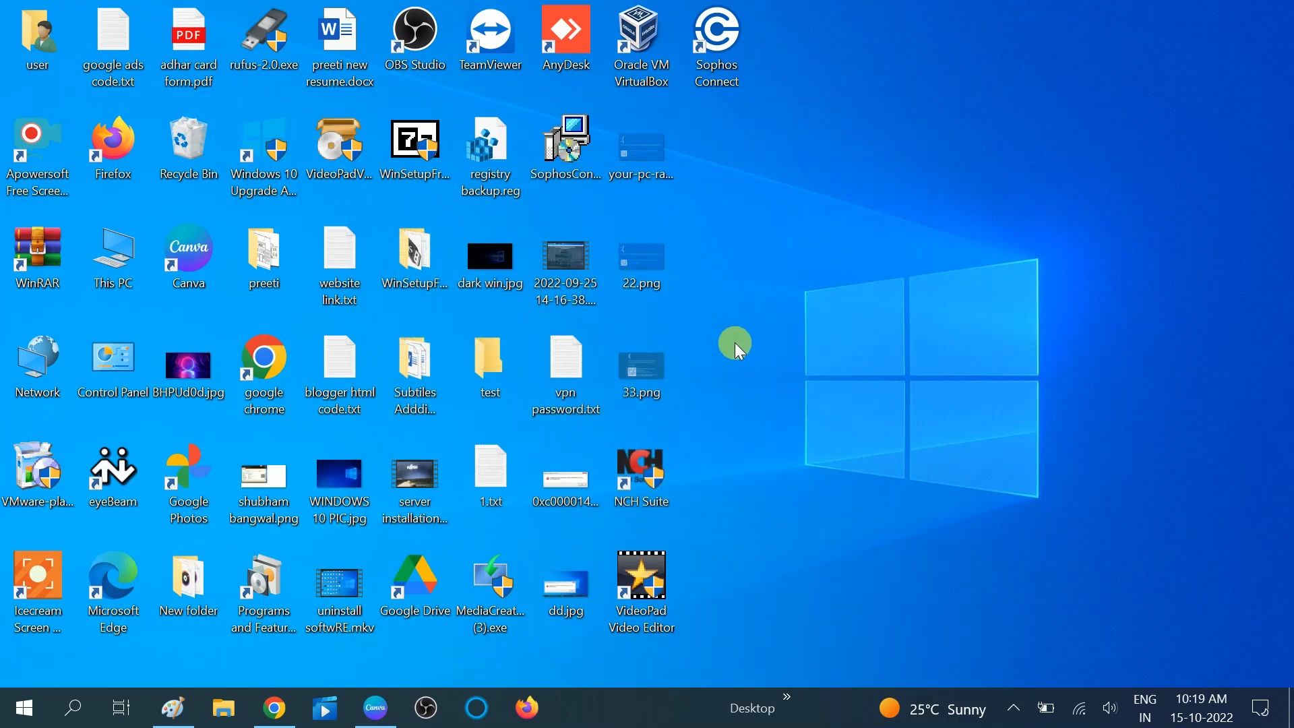
mouse_move(762, 309)
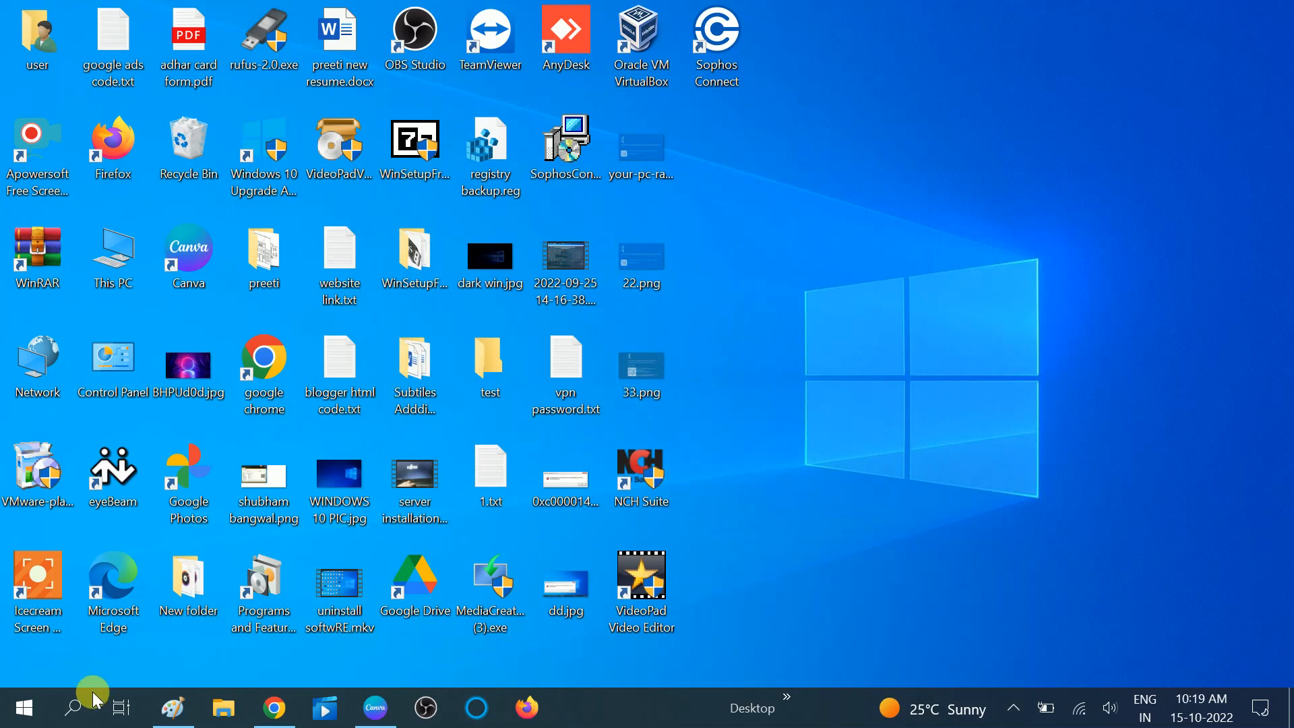
Launch System Configuration by running msconfig from the Run prompt.
type("run")
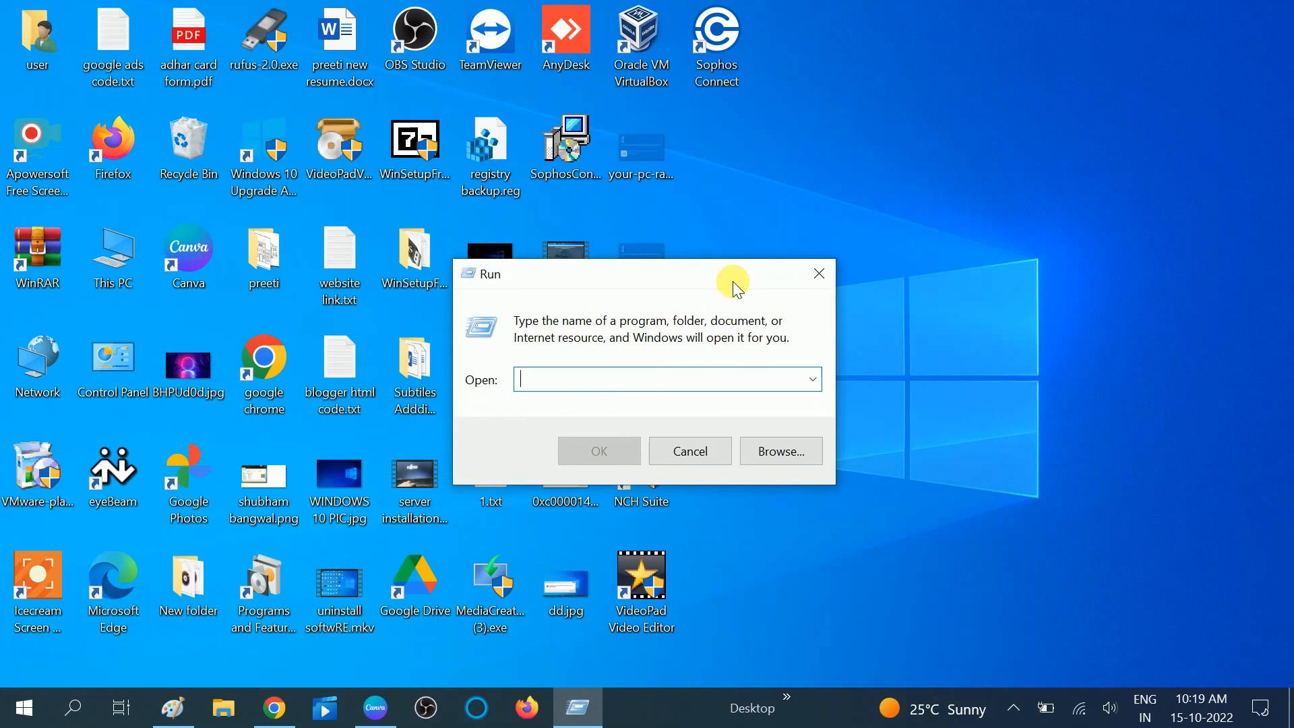
type("m")
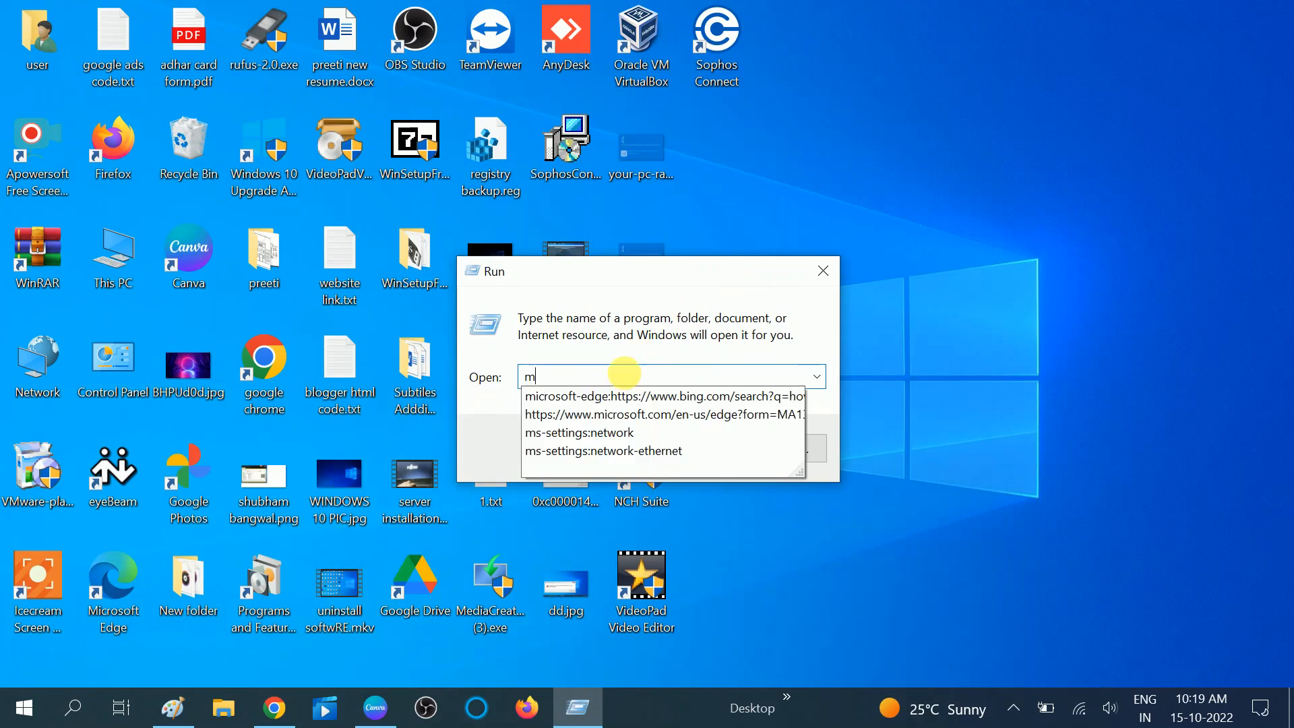
type("sconfig")
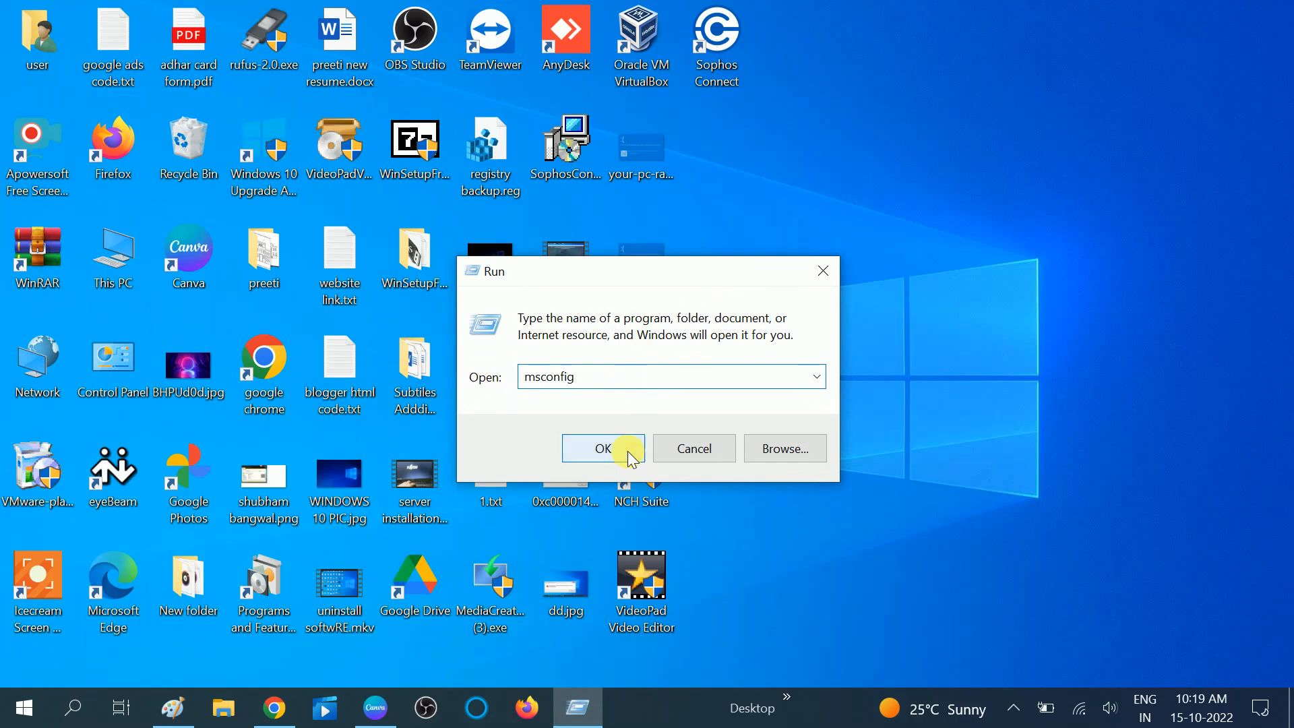
left_click(605, 449)
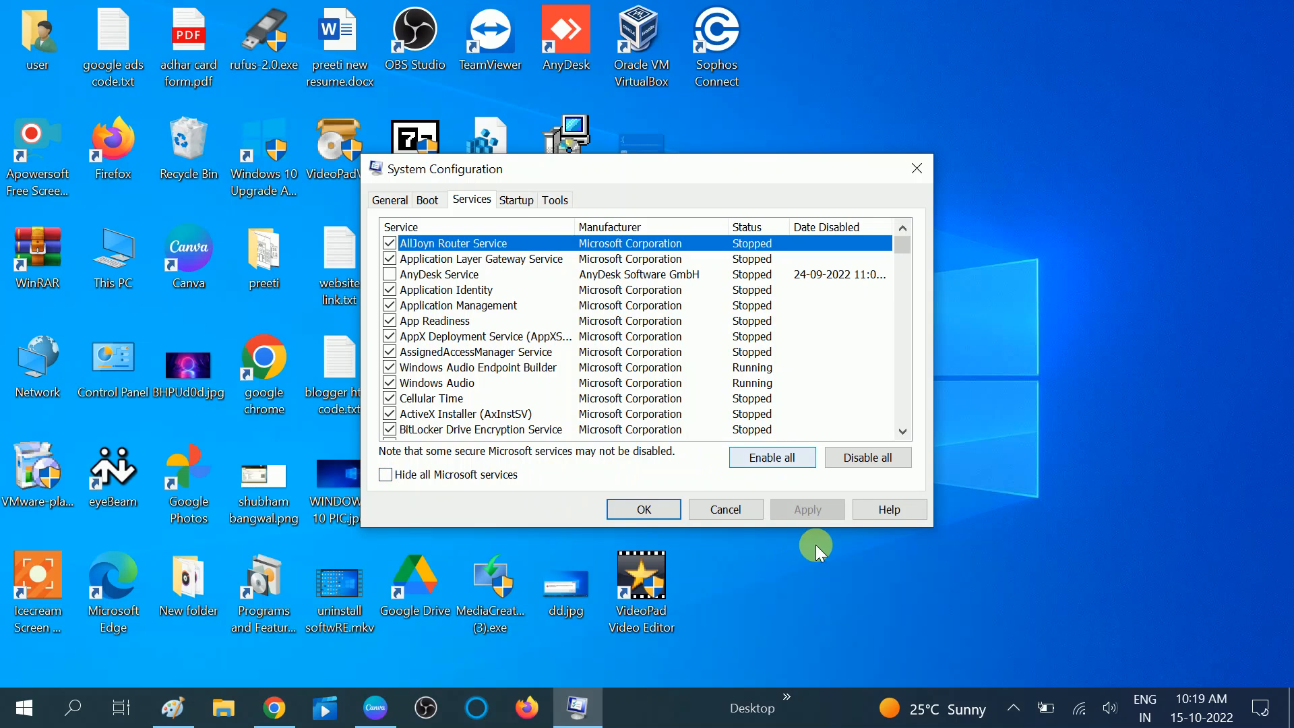
mouse_move(1075, 328)
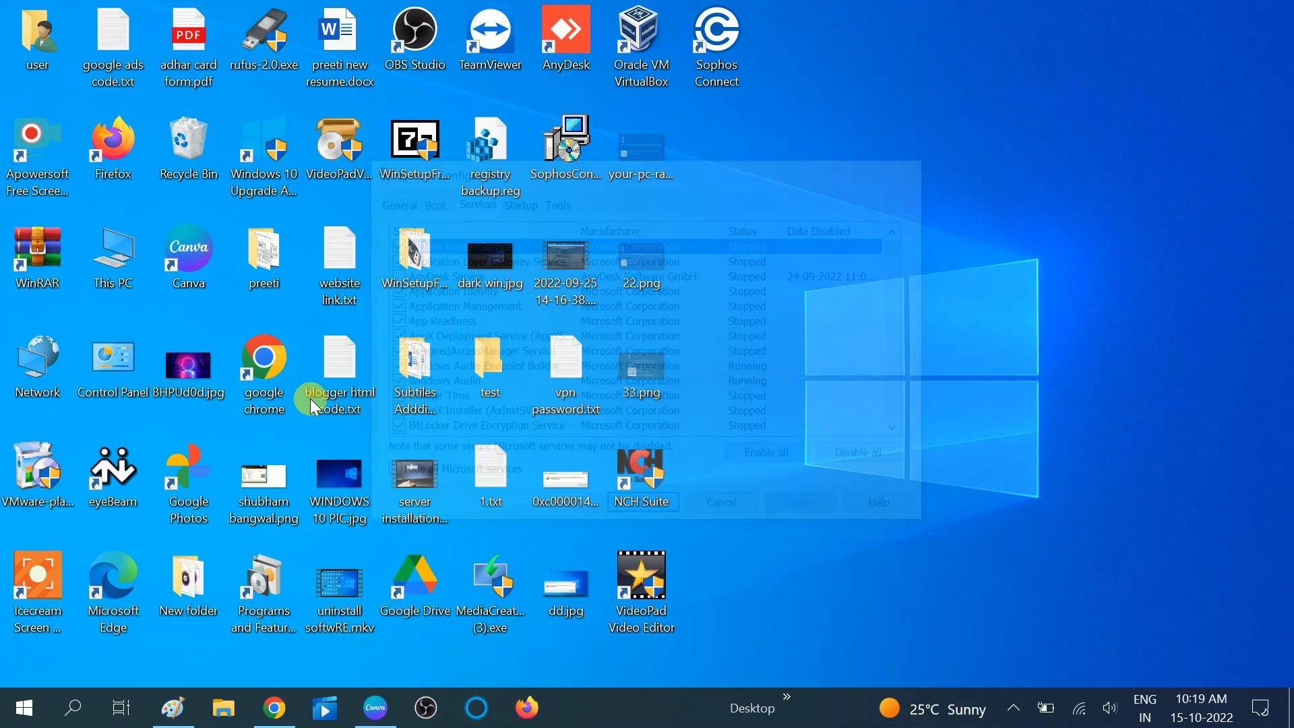
Reopen Chrome and show its Extensions page via More tools.
left_click(274, 707)
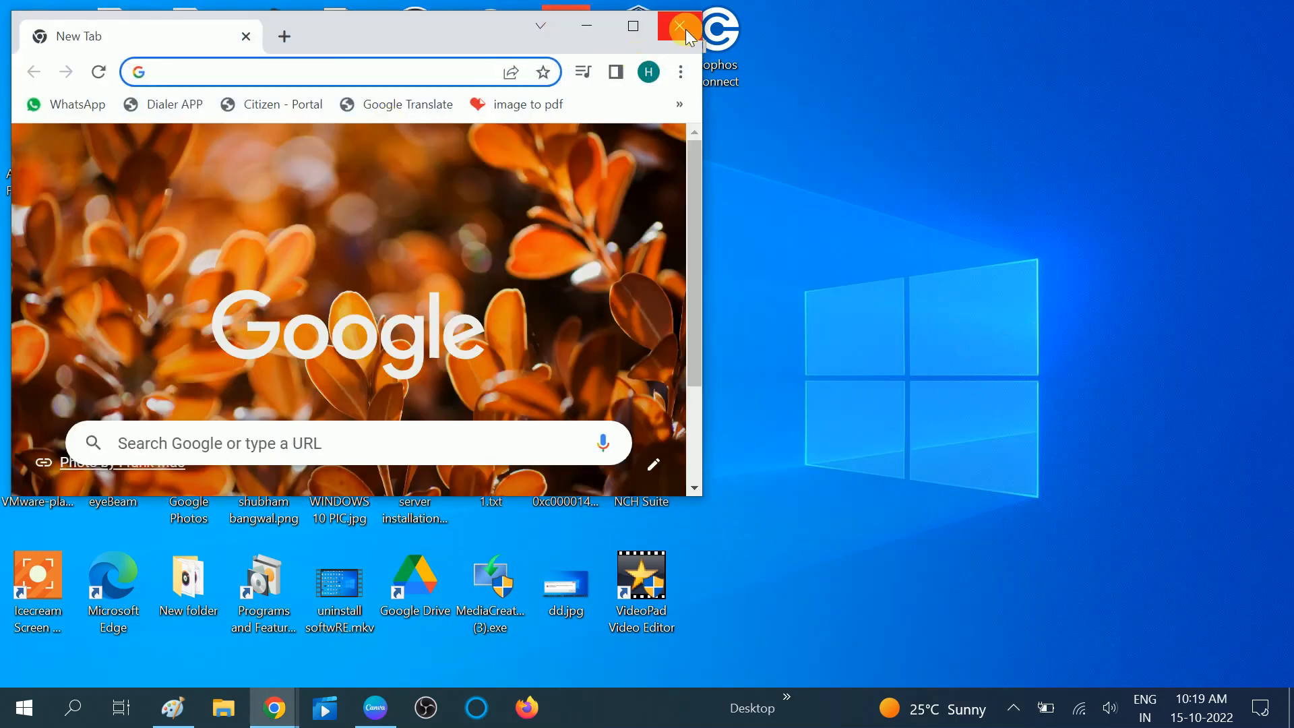
left_click(677, 25)
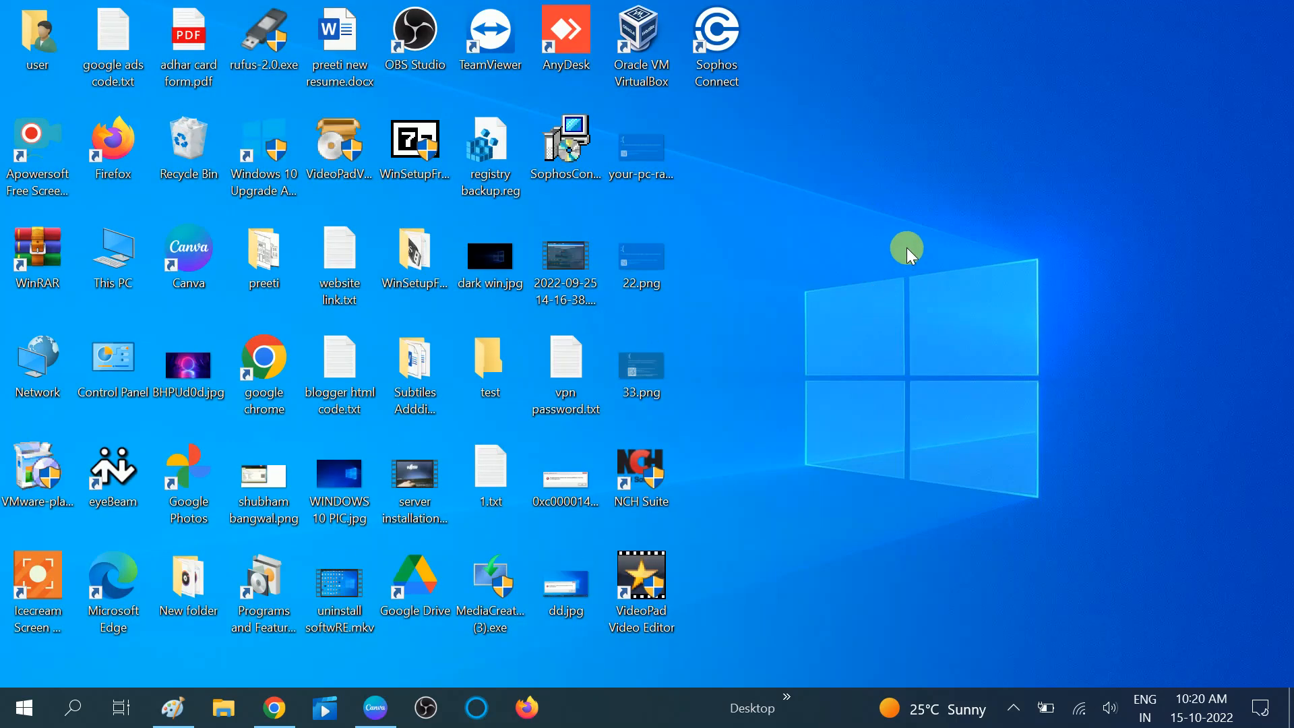
left_click(273, 707)
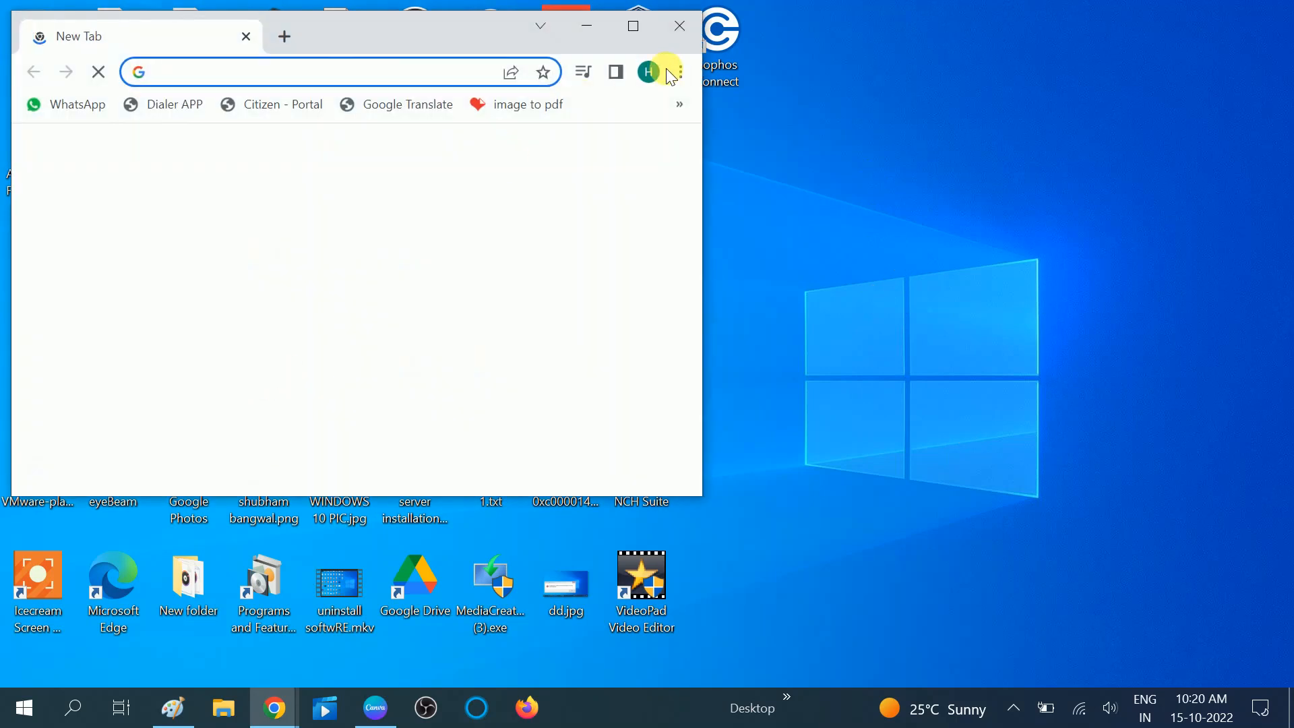
left_click(680, 72)
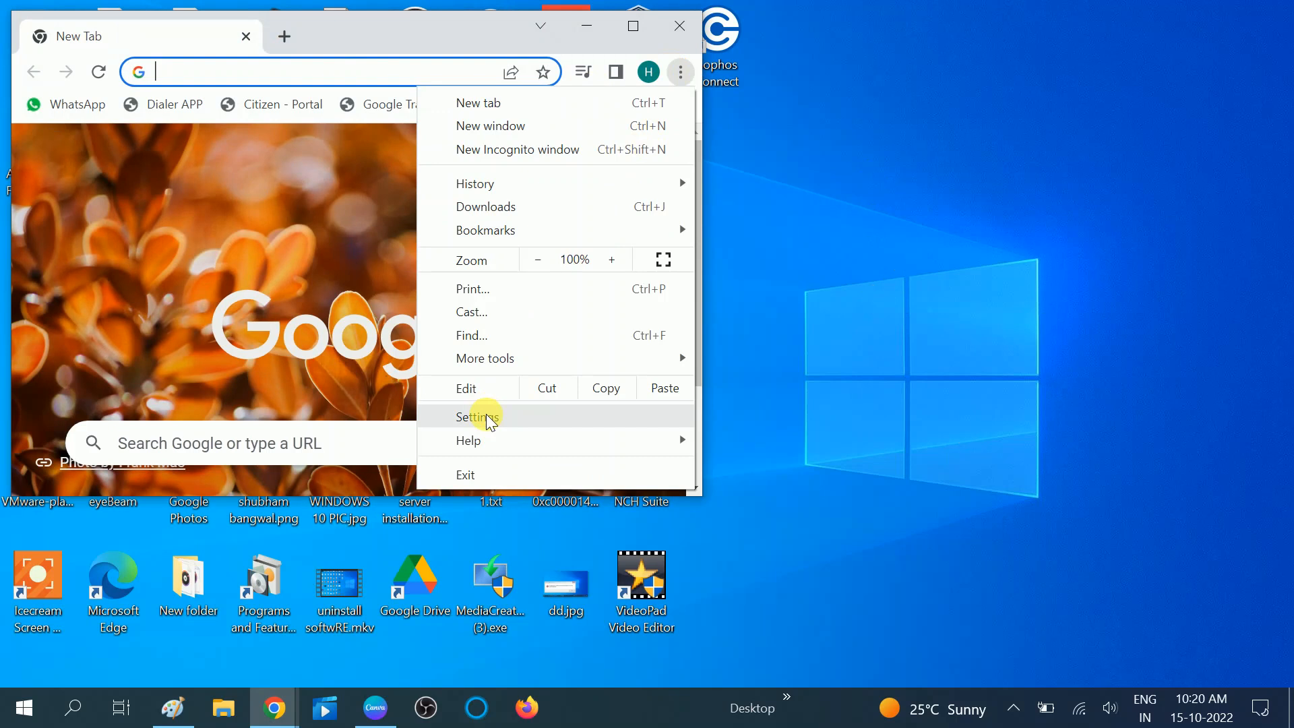
mouse_move(489, 414)
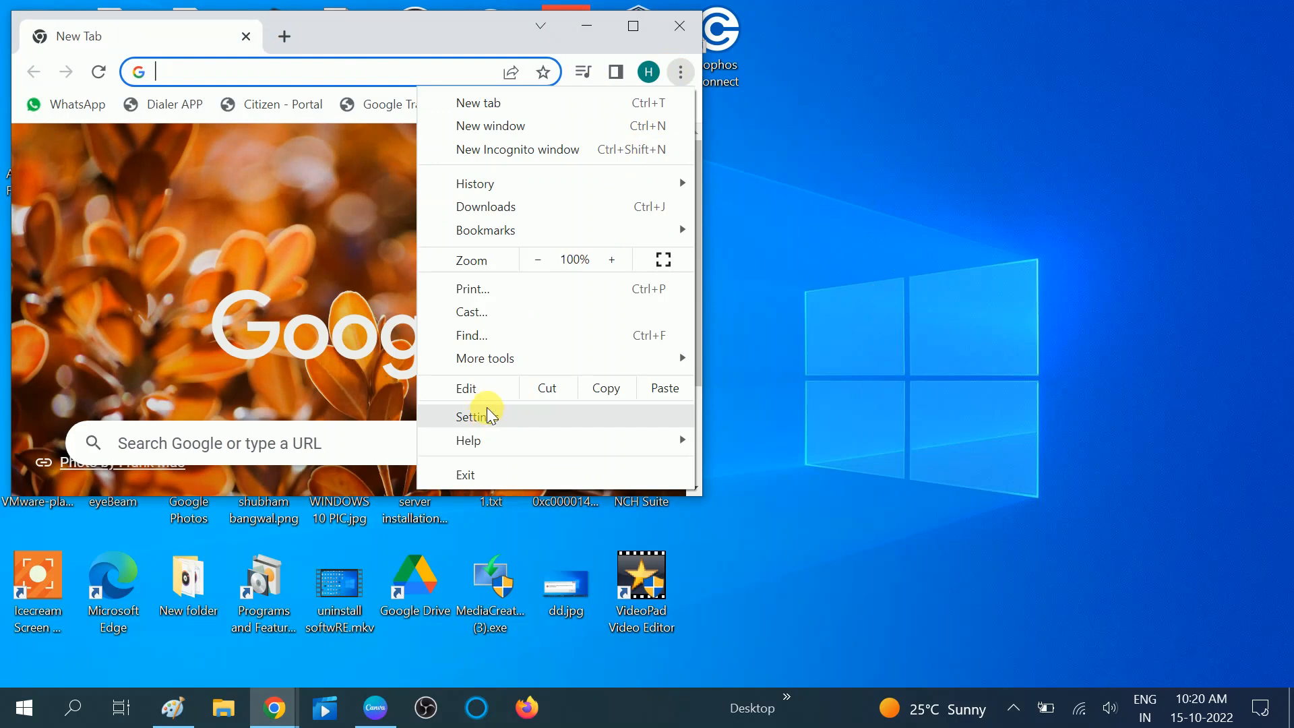
mouse_move(502, 358)
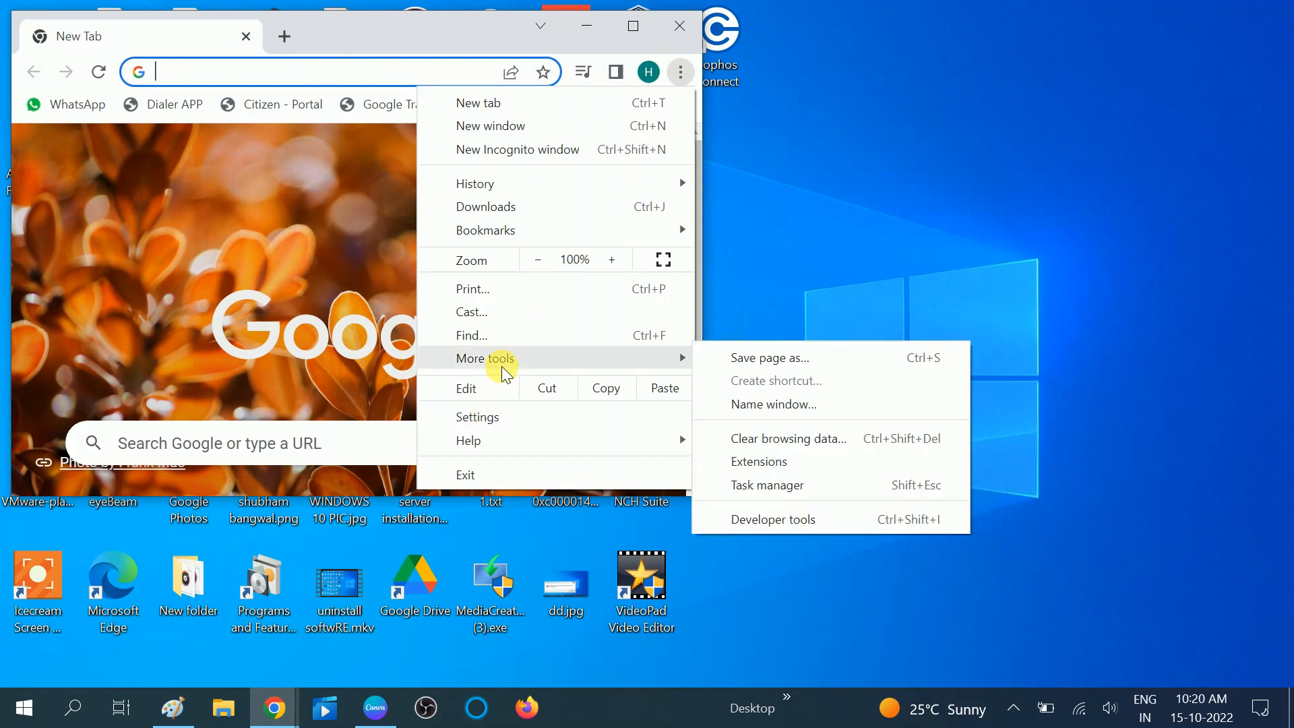
left_click(758, 461)
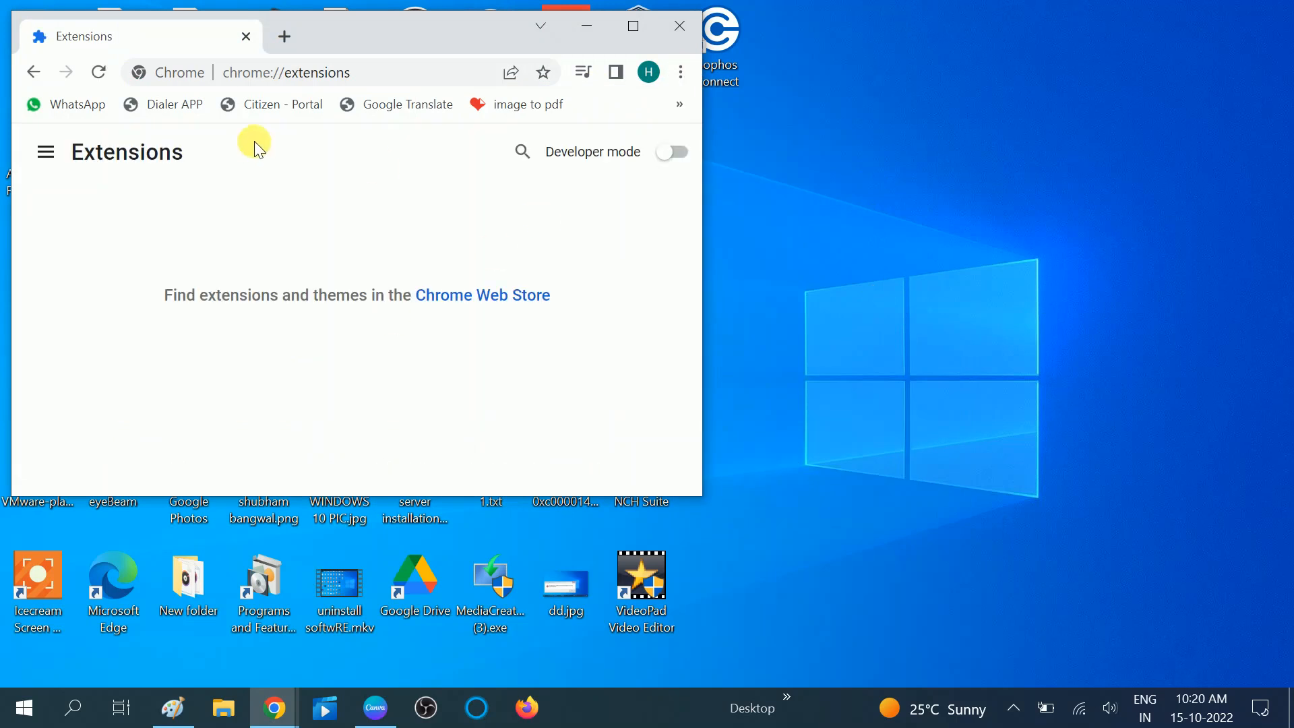
mouse_move(135, 102)
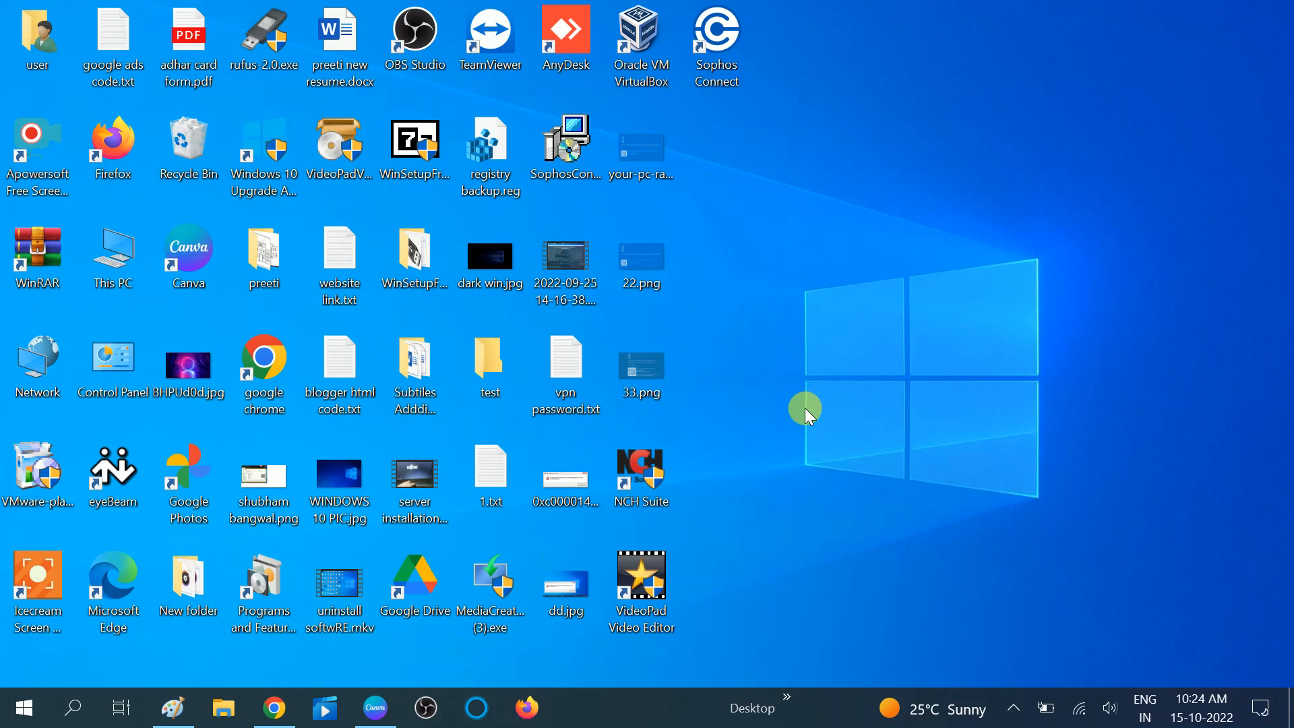
mouse_move(805, 415)
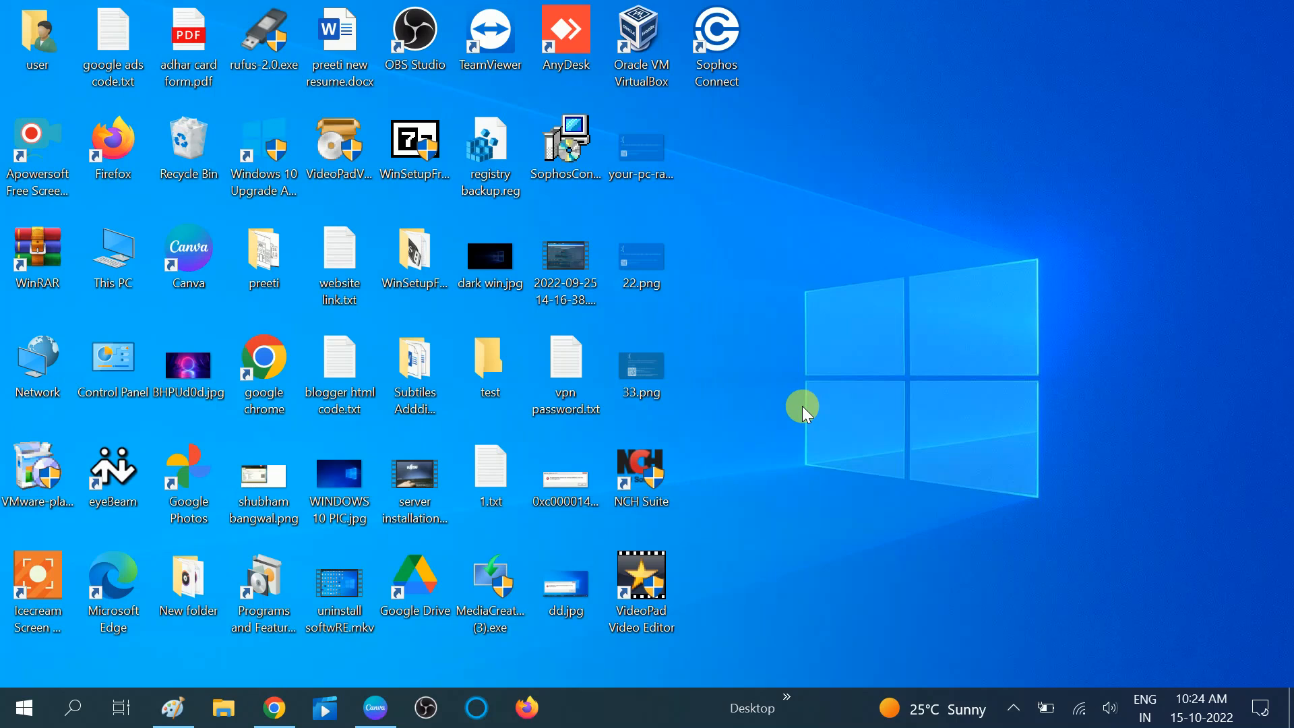
Select the Google Chrome shortcut on the empty desktop.
left_click(265, 359)
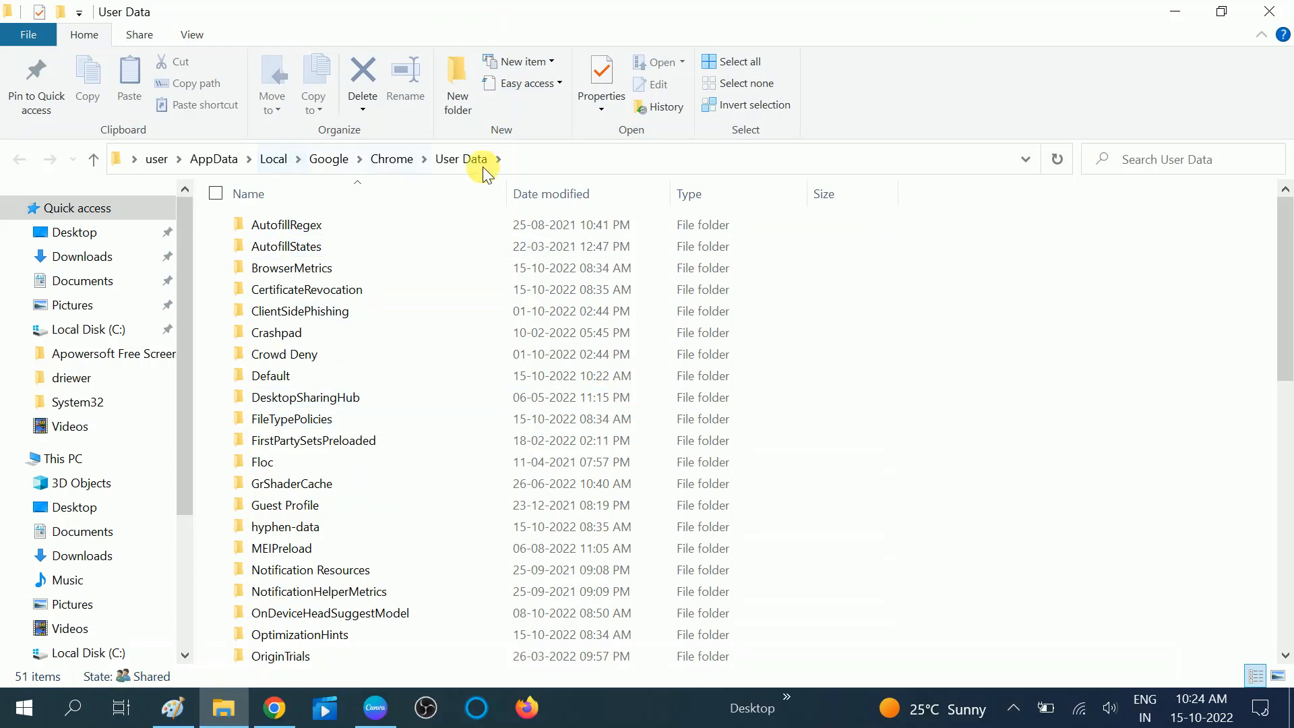
Check the User Data path and start renaming the Default profile folder.
left_click(483, 162)
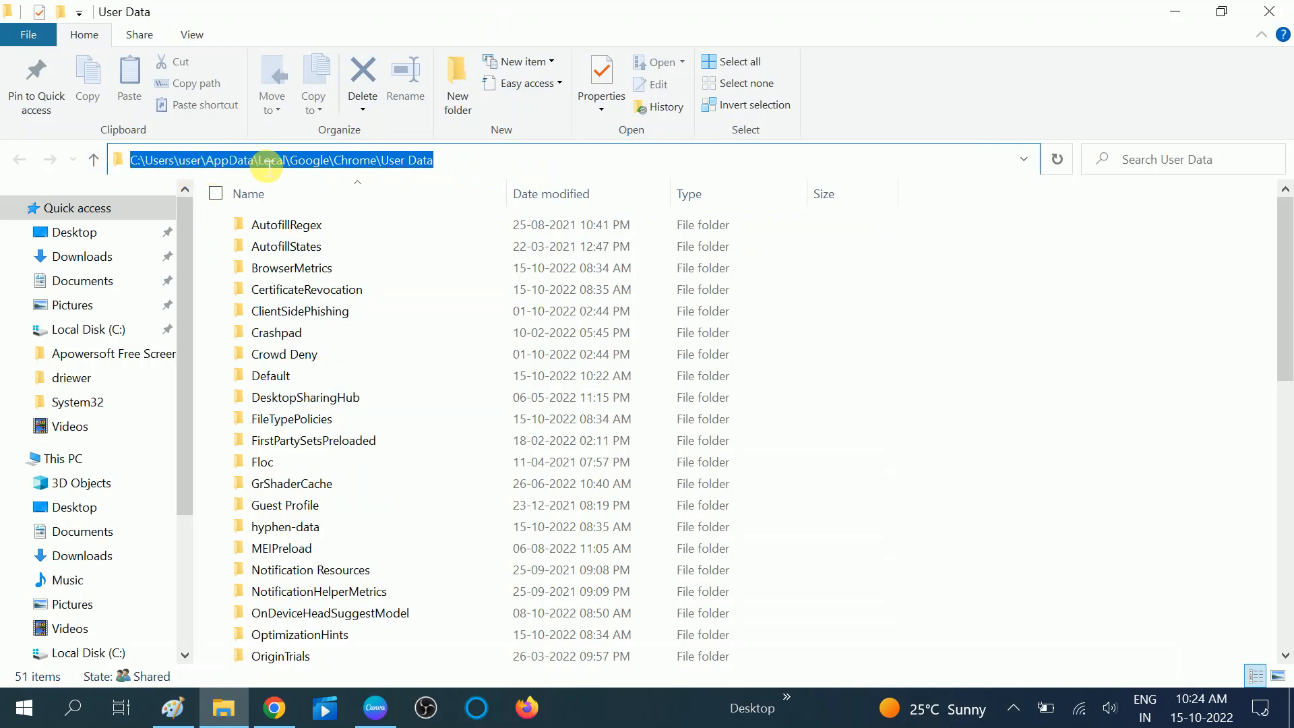
left_click(461, 170)
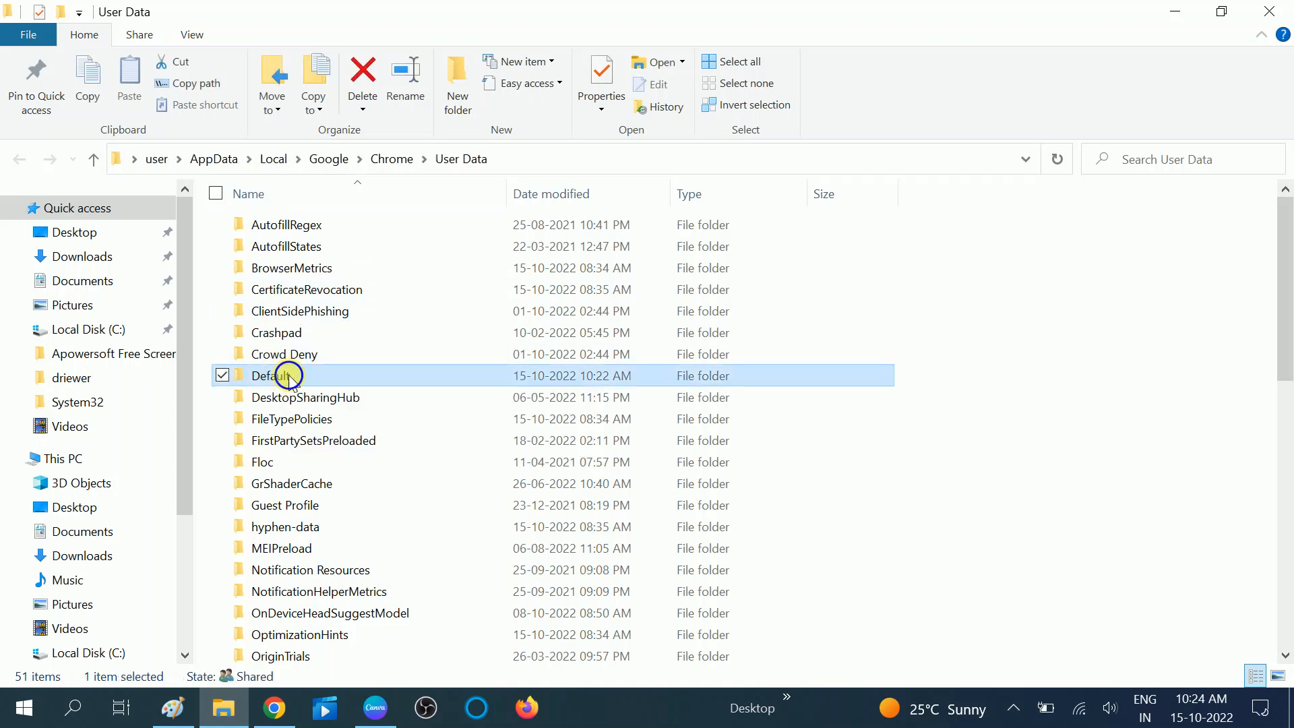
right_click(290, 375)
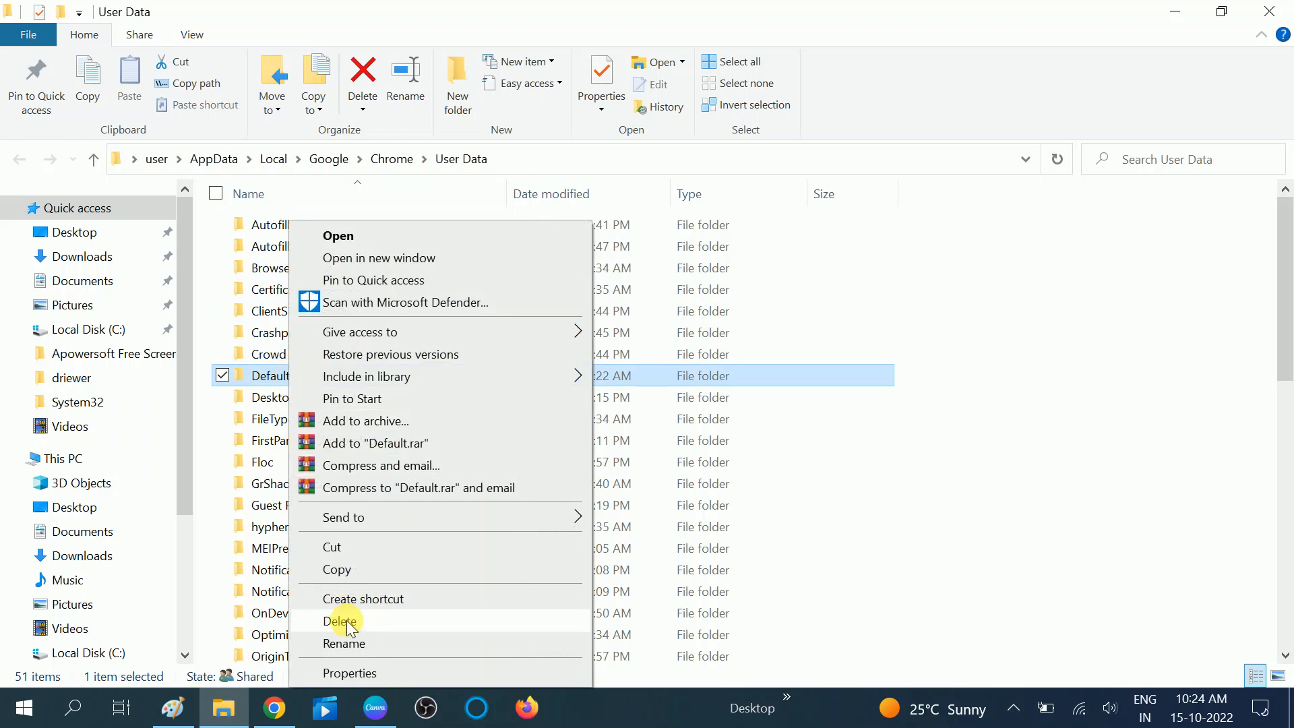
left_click(344, 643)
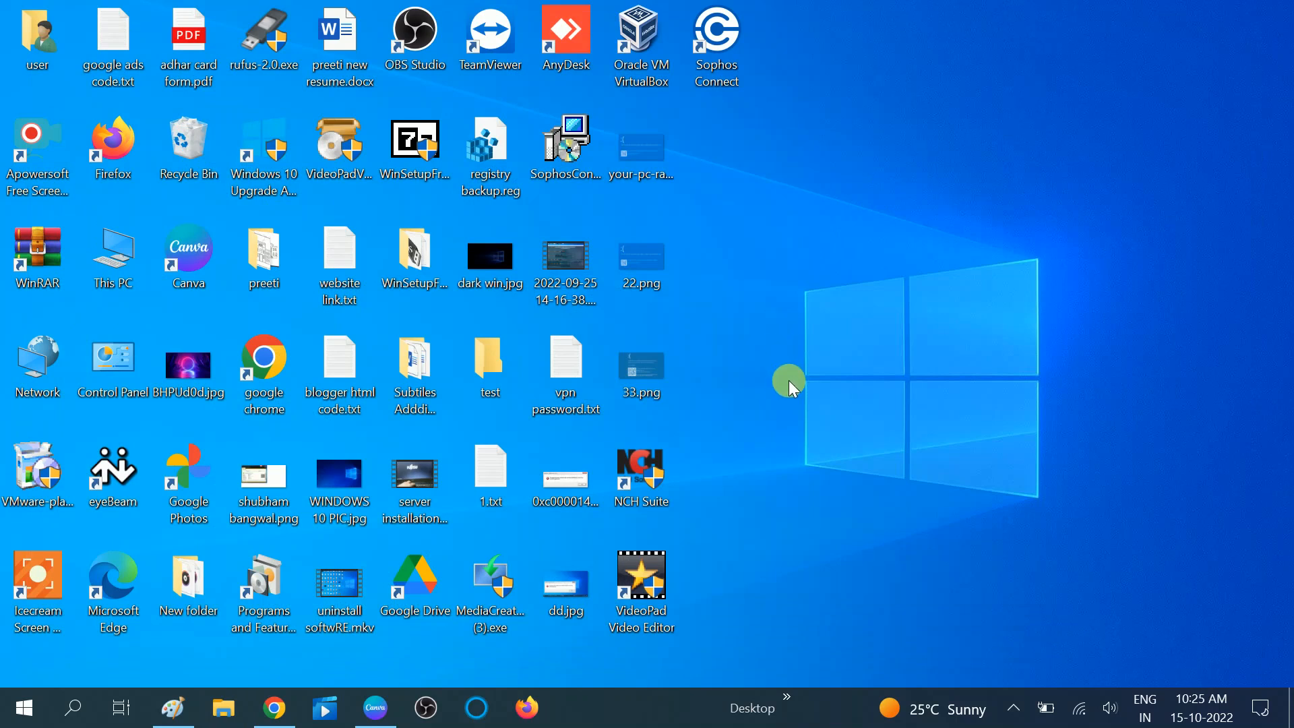
Run appwiz.cpl to bring up Programs and Features.
left_click(264, 358)
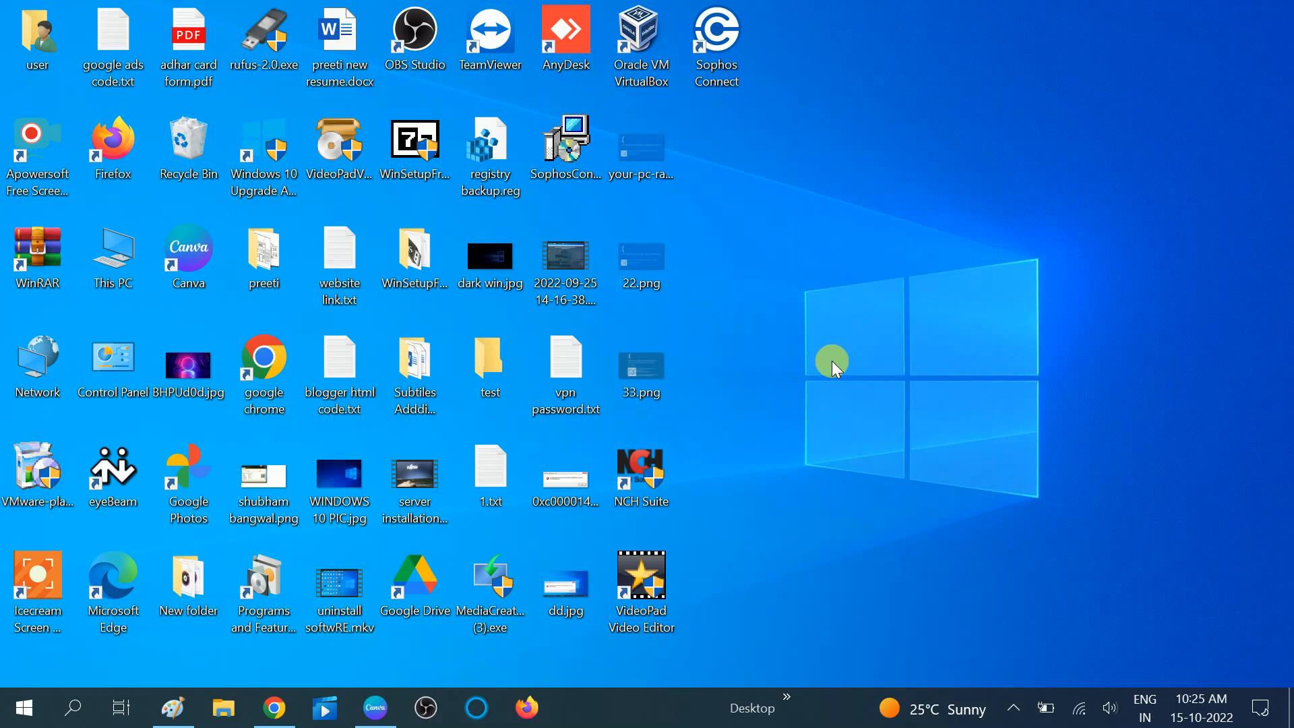
key("Win+r")
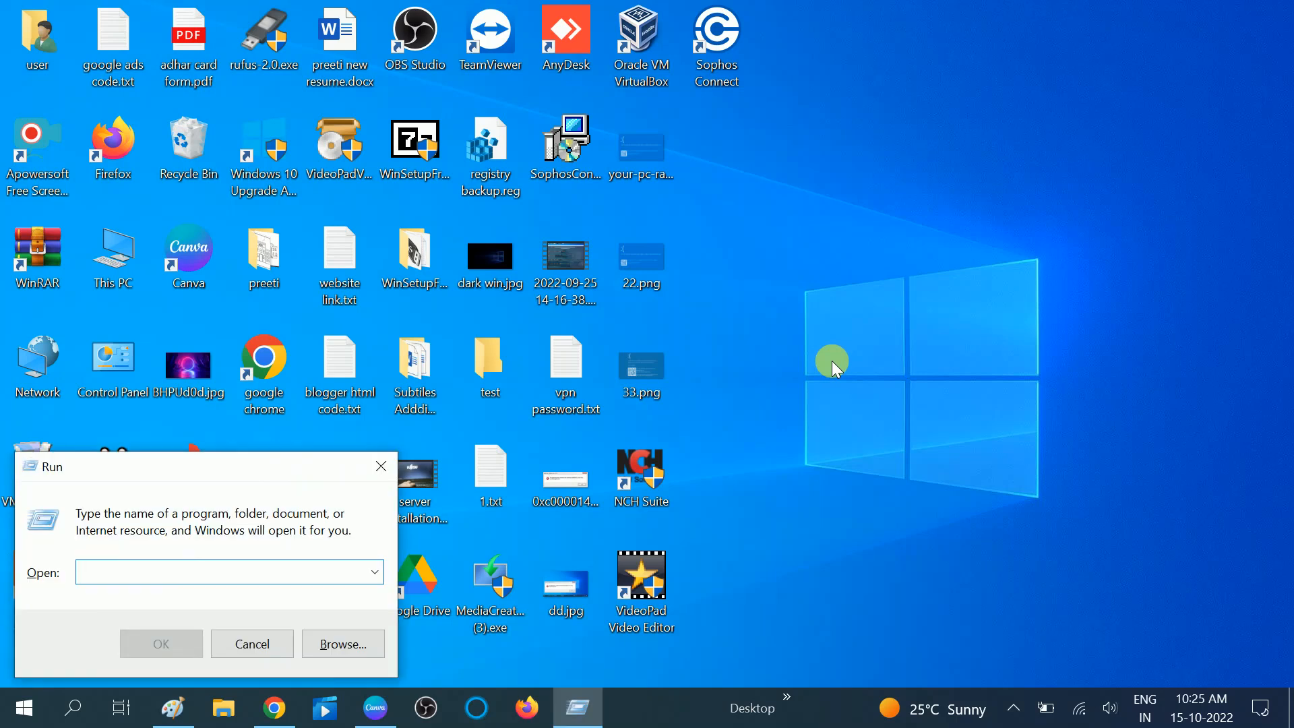
type("appwiz.cp")
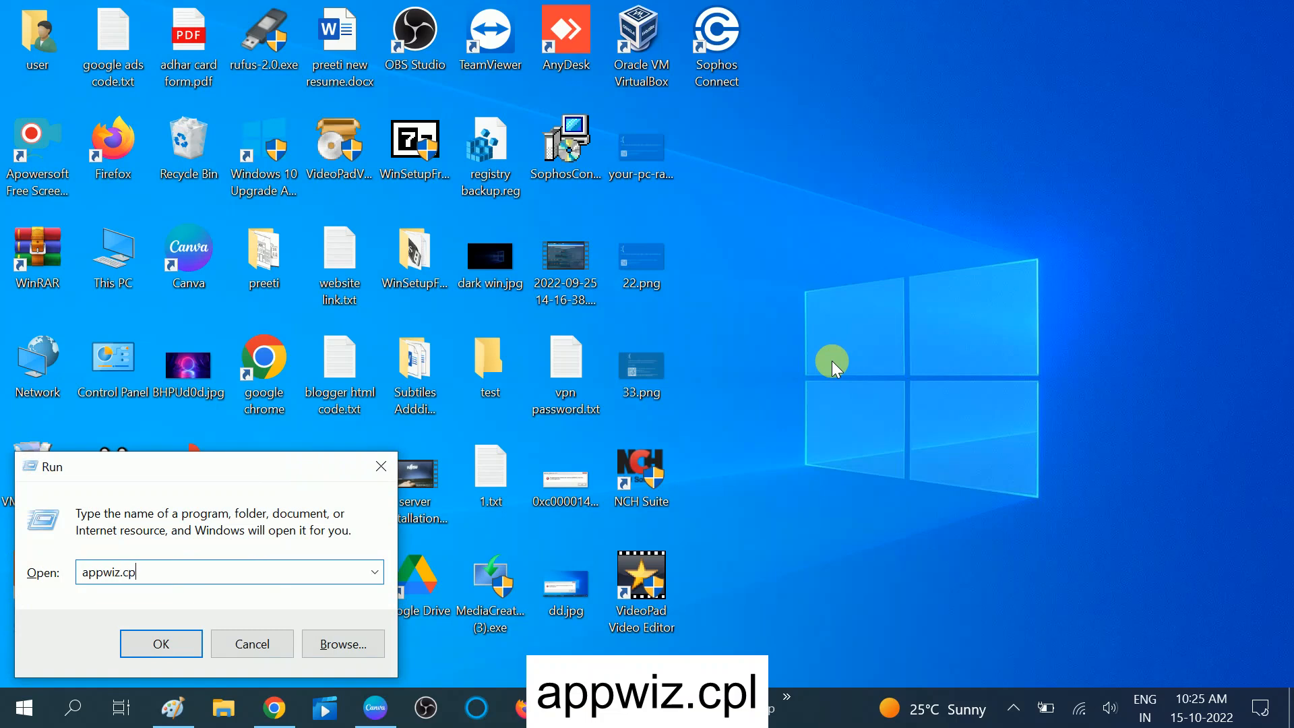
left_click(161, 643)
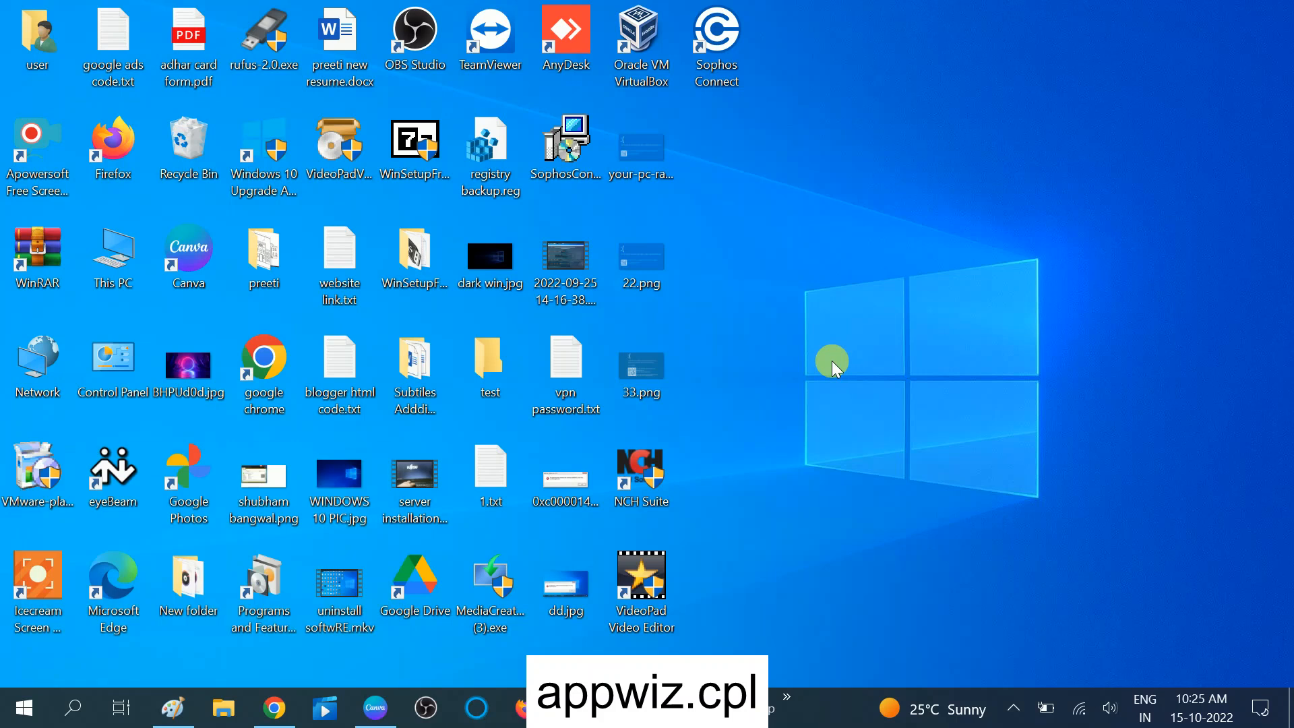
key("Enter")
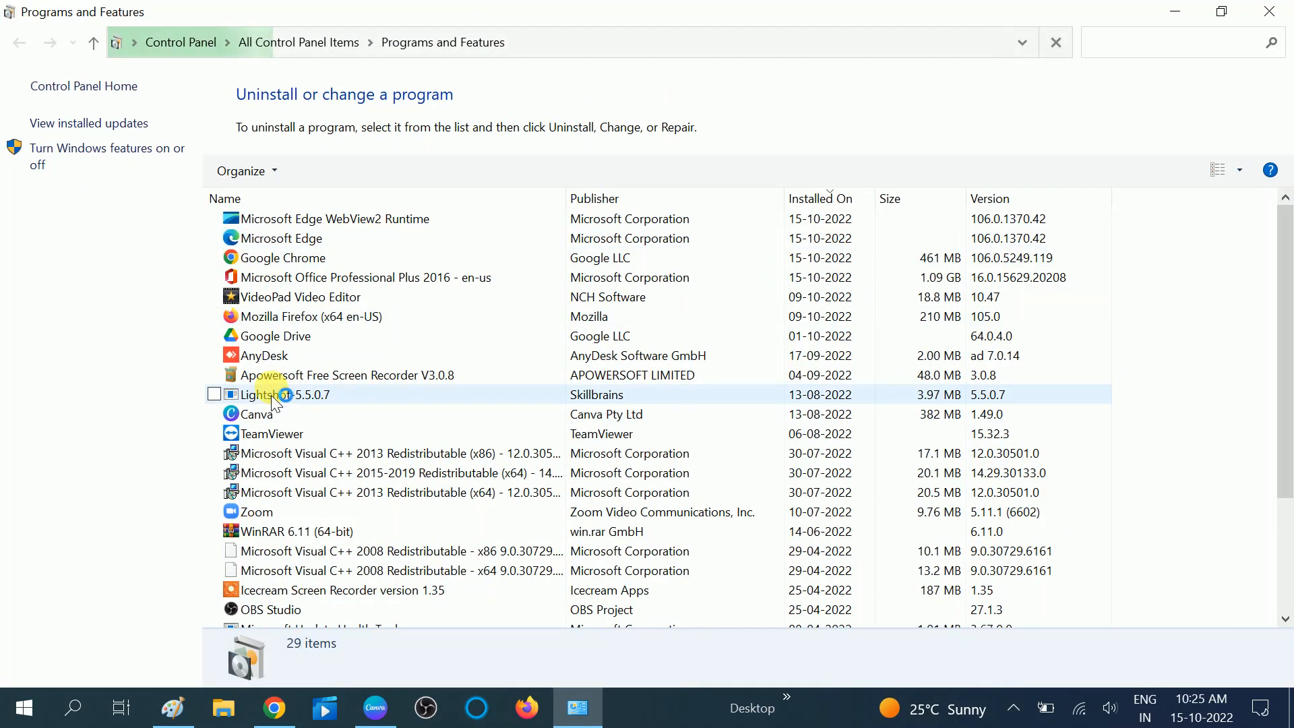
Select Google Chrome in the Programs and Features list, ready to uninstall.
left_click(294, 258)
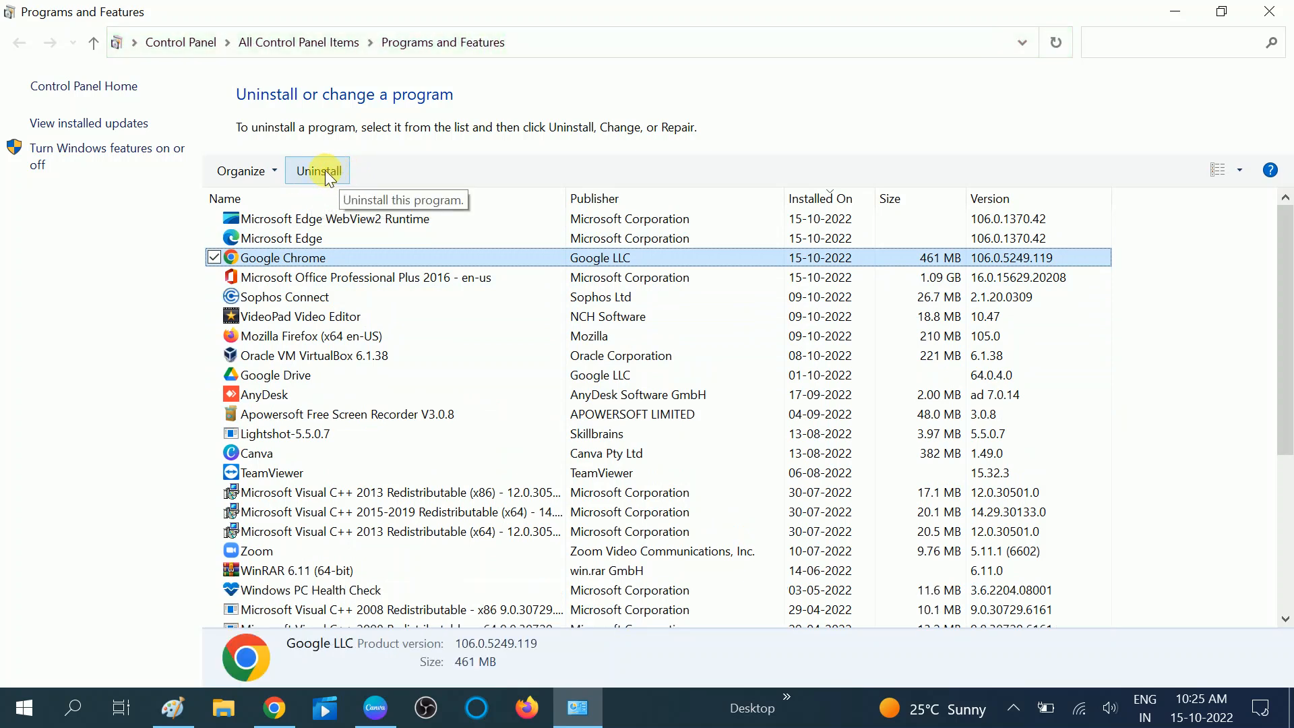
mouse_move(322, 261)
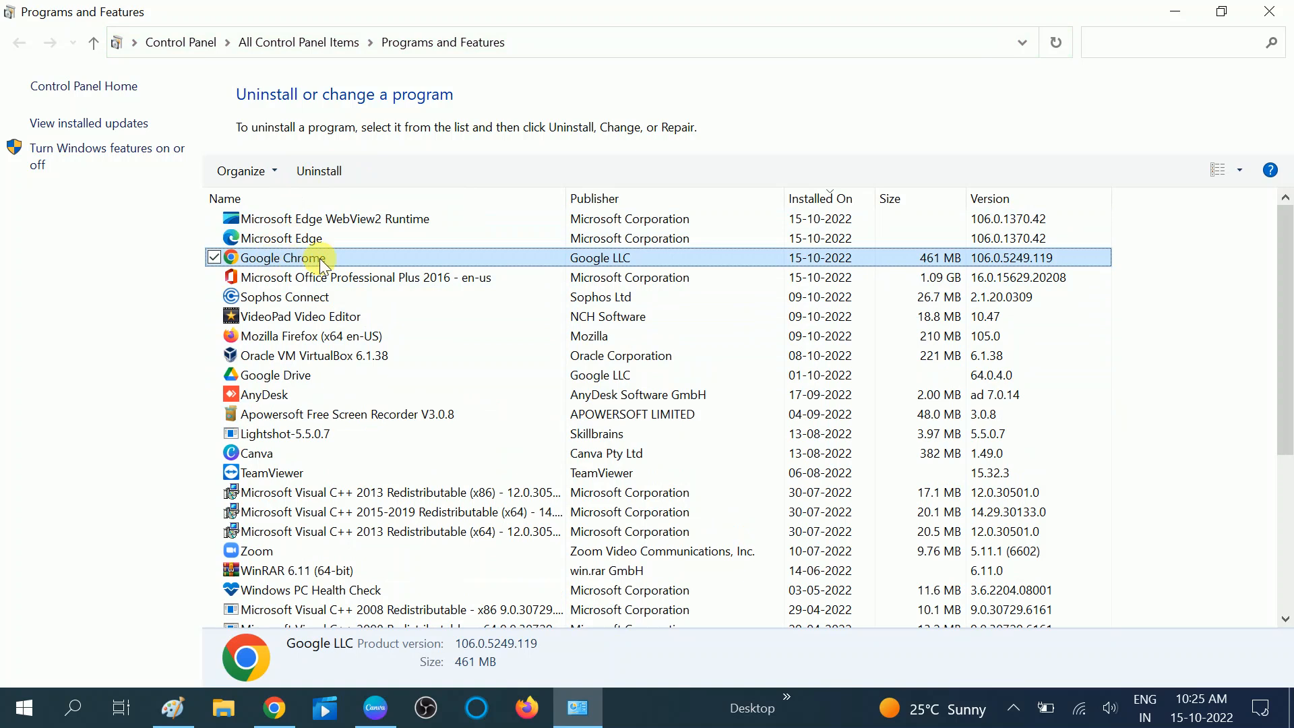
mouse_move(299, 258)
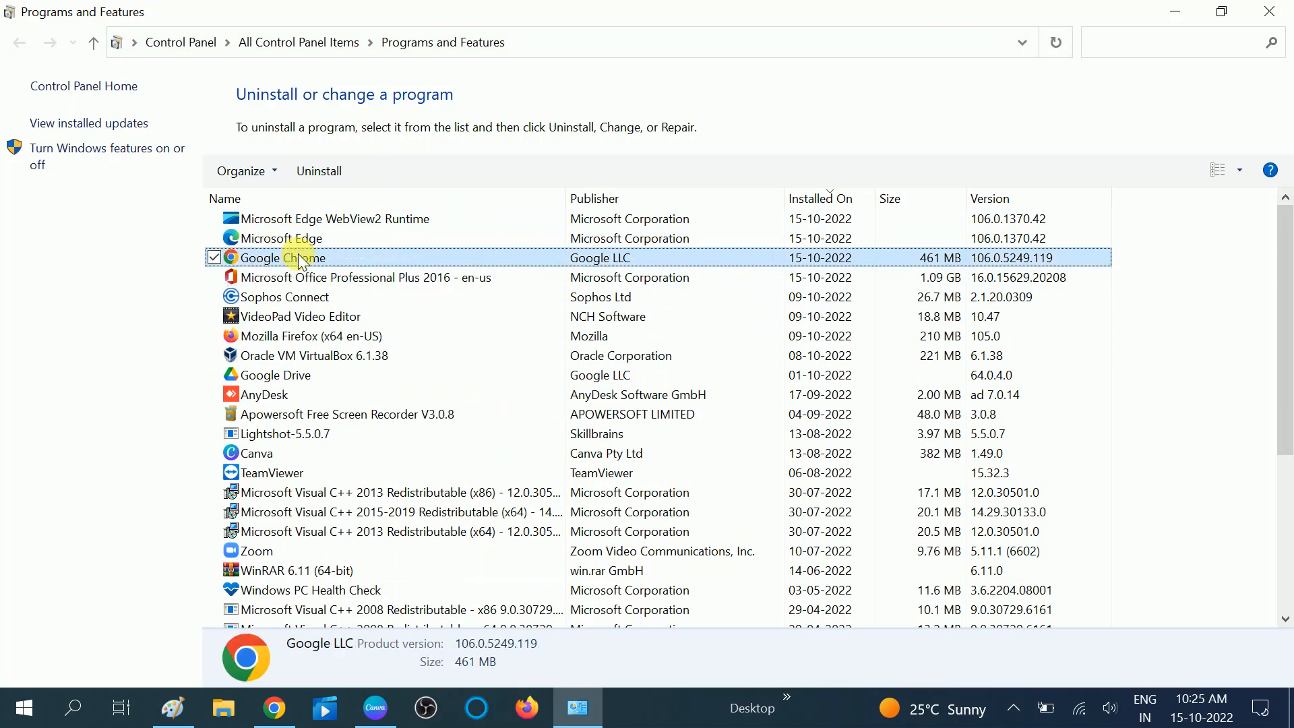